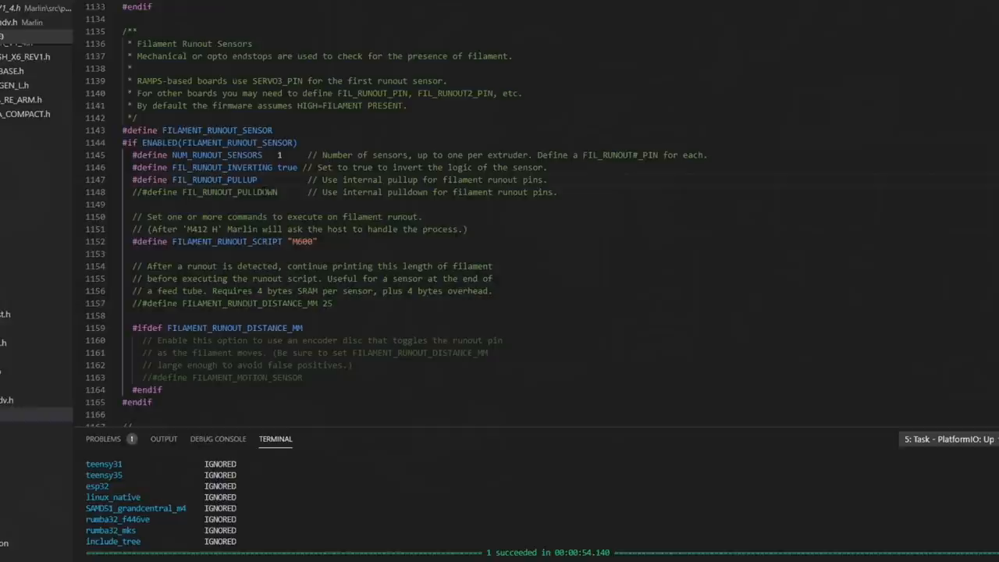
# Step: Uncomment #define FILAMENT_RUNOUT_SENSOR, keeping one sensor and the M600 runout script
pyautogui.doubleClick(230, 192)
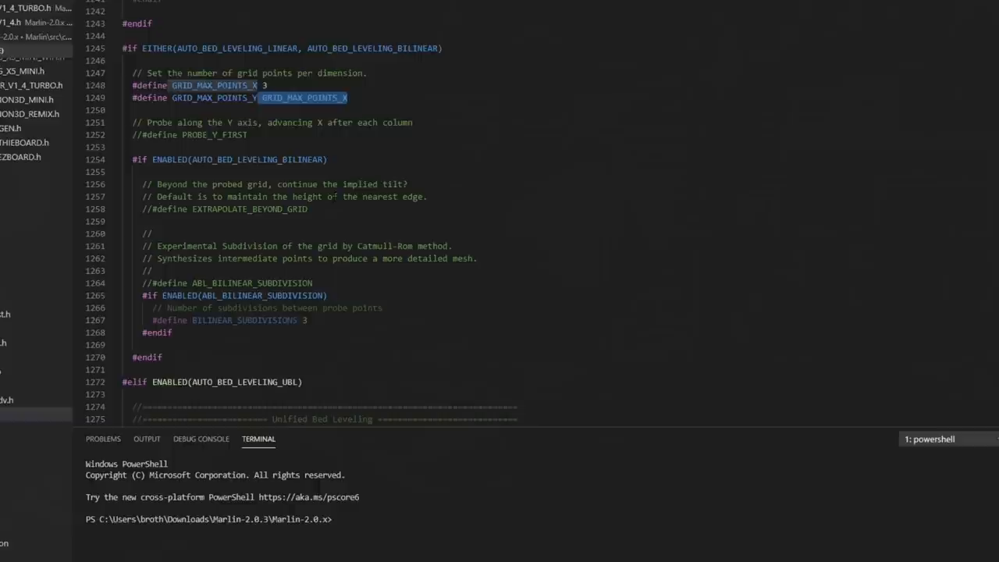
# Step: Uncomment Z_SAFE_HOMING and replace the X homing point value with 31
pyautogui.scroll(-3)
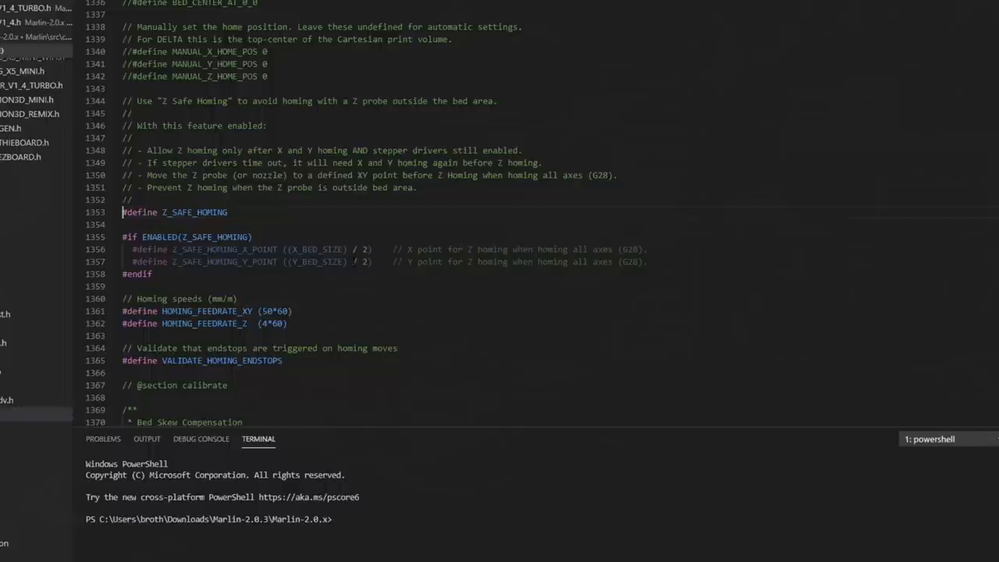
pyautogui.doubleClick(312, 249)
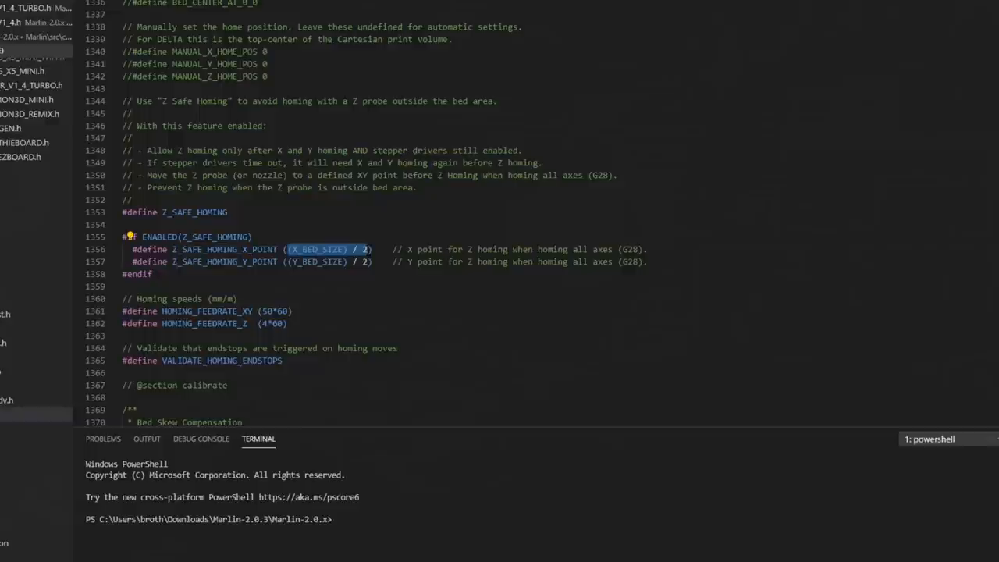
pyautogui.write('31')
pyautogui.click(385, 261)
pyautogui.write('9')
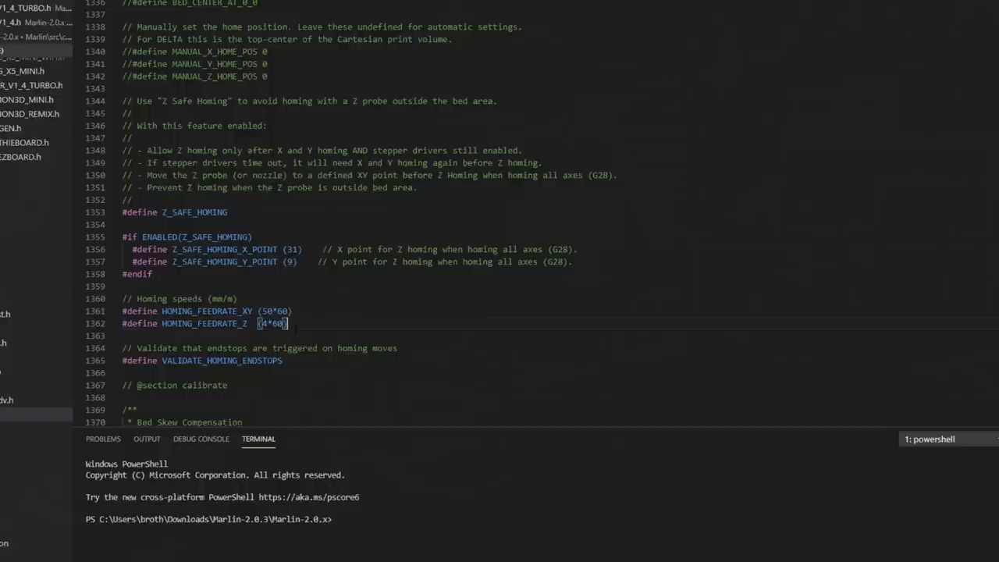
# Step: Uncomment the #define EEPROM_SETTINGS line in the EEPROM section
pyautogui.scroll(-3)
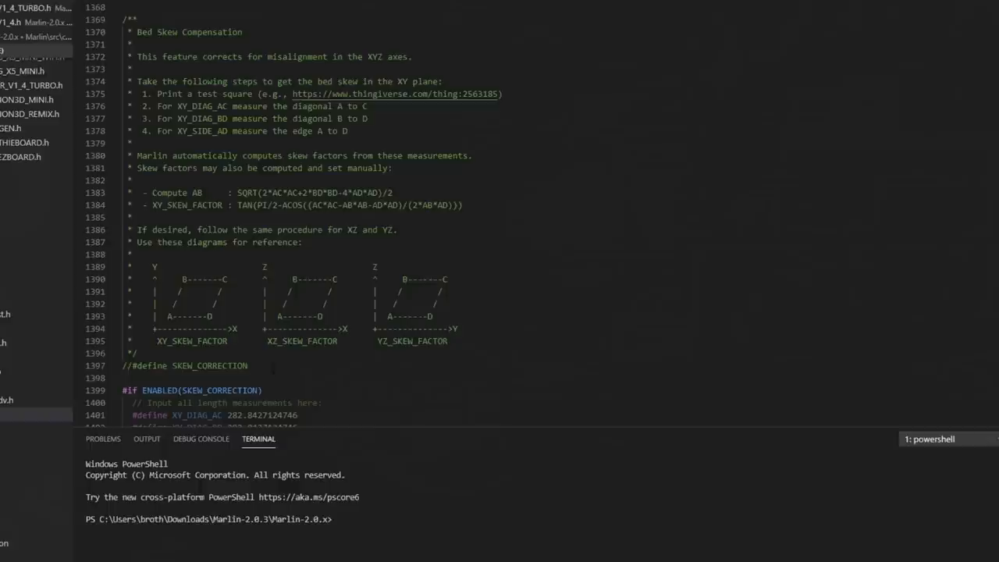
pyautogui.scroll(-3)
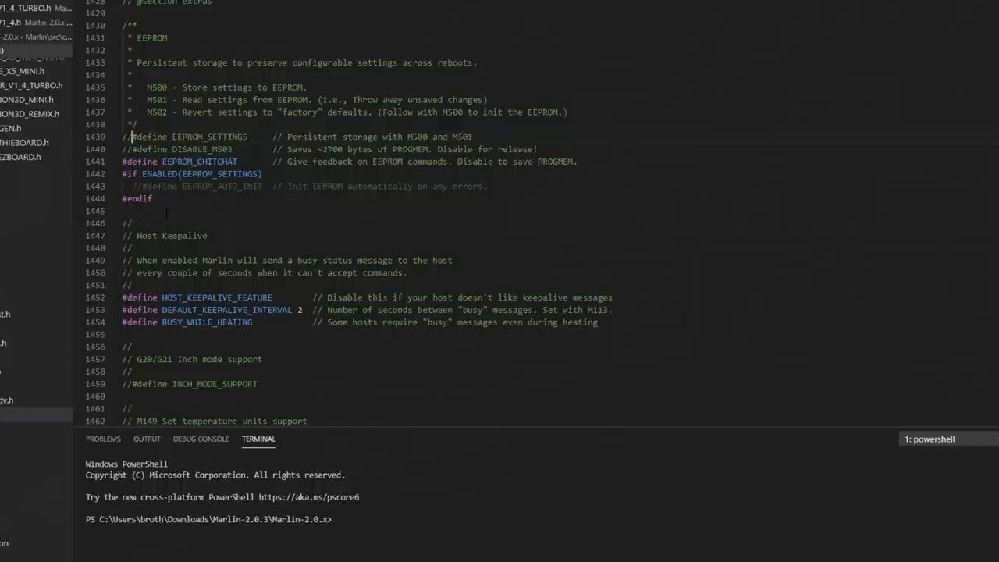
pyautogui.click(127, 137)
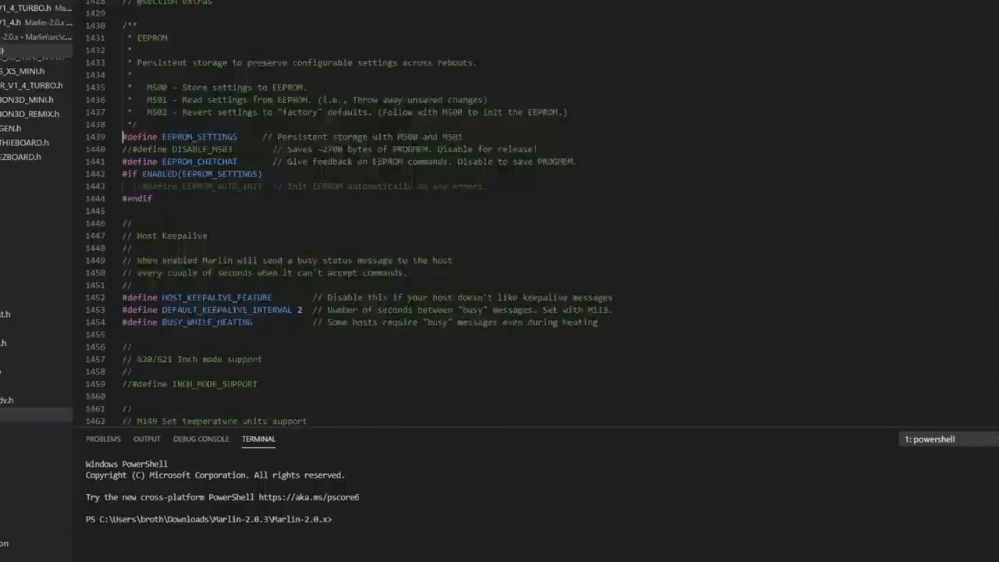
# Step: Change PREHEAT_2_TEMP_BED in the Preheat Constants from 110 to 100
pyautogui.scroll(-3)
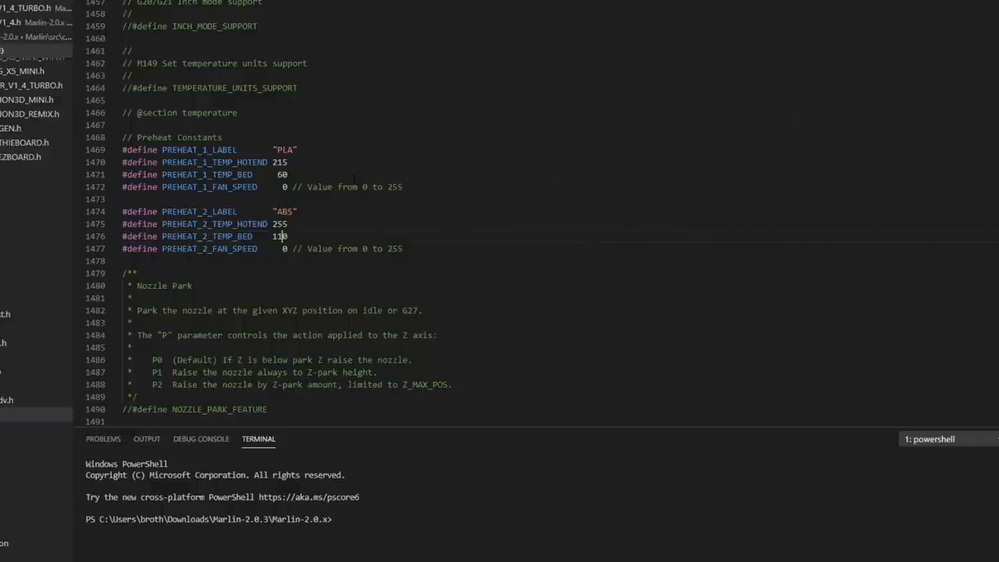
pyautogui.write('100')
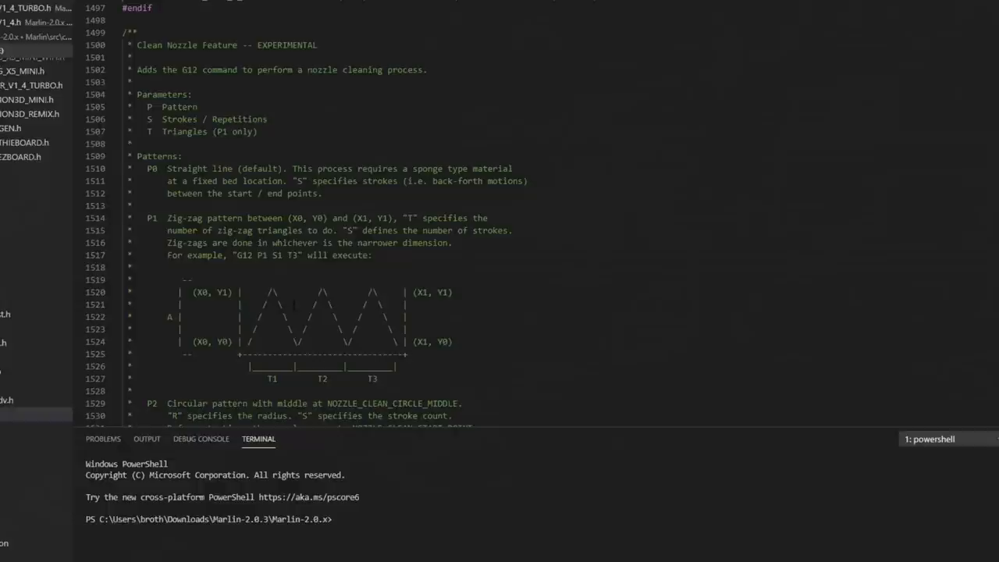
# Step: Uncomment #define SDSUPPORT in the SD CARD section, continuing to the encoder options
pyautogui.scroll(-3)
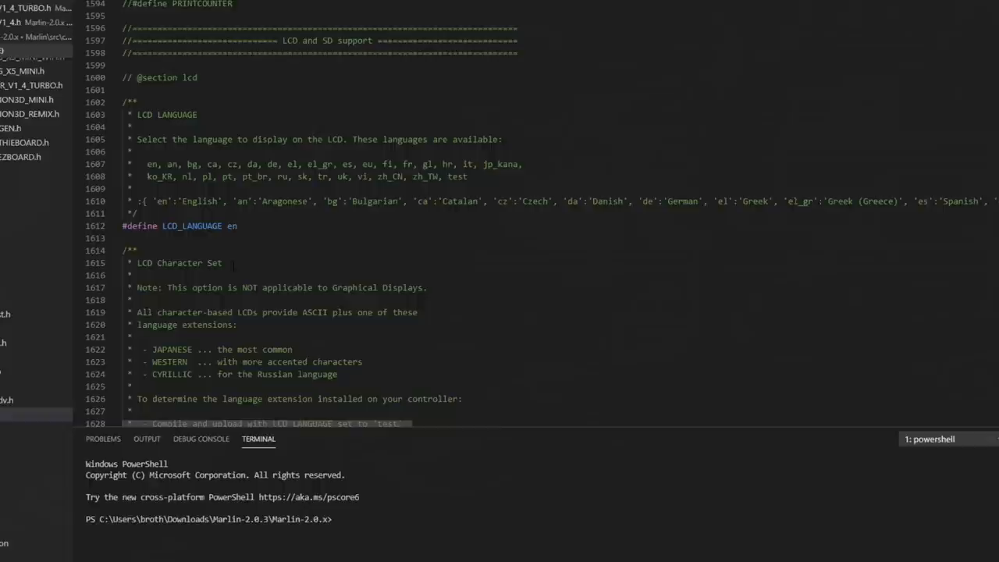
pyautogui.scroll(-3)
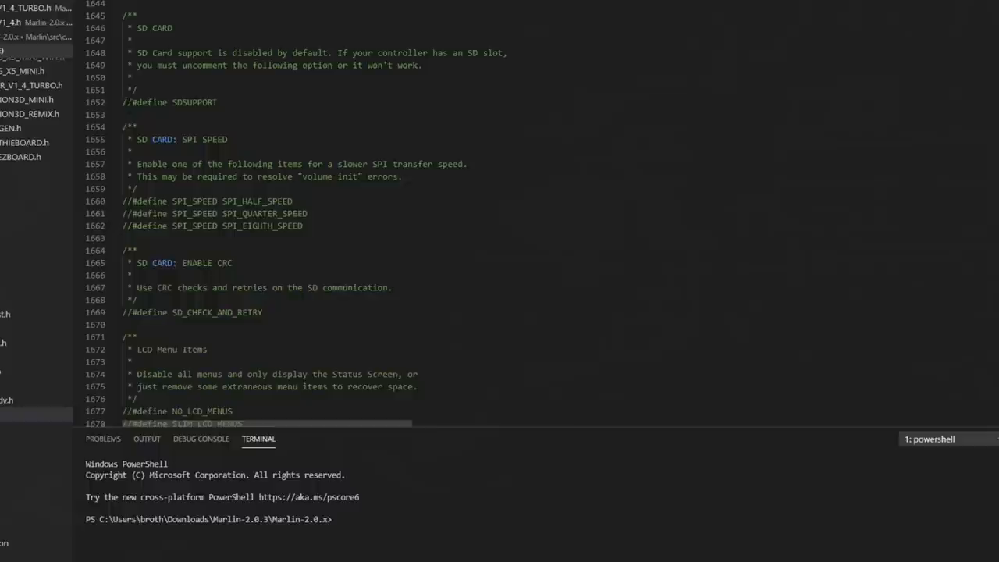
pyautogui.click(132, 102)
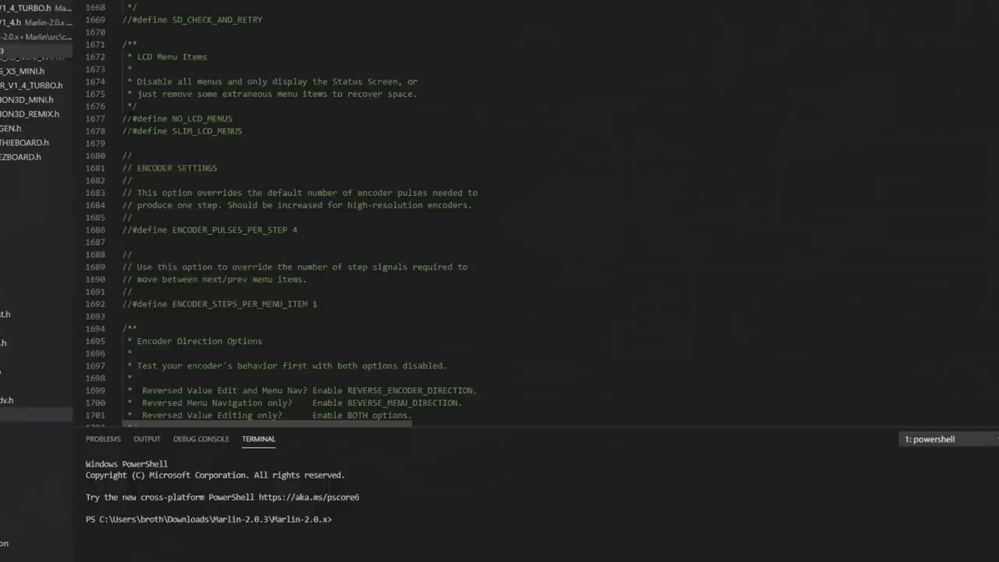
pyautogui.scroll(-3)
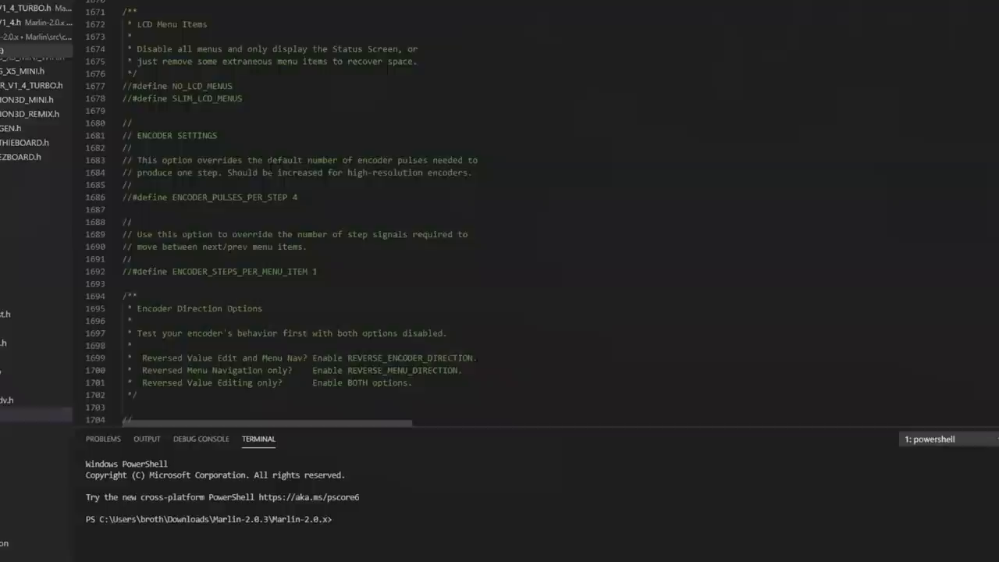
pyautogui.scroll(-3)
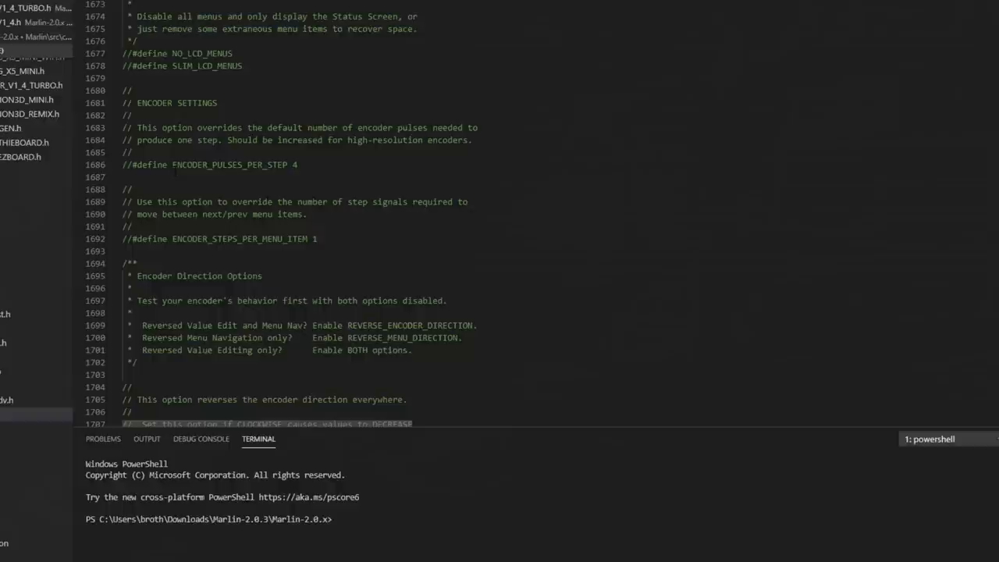
pyautogui.scroll(-3)
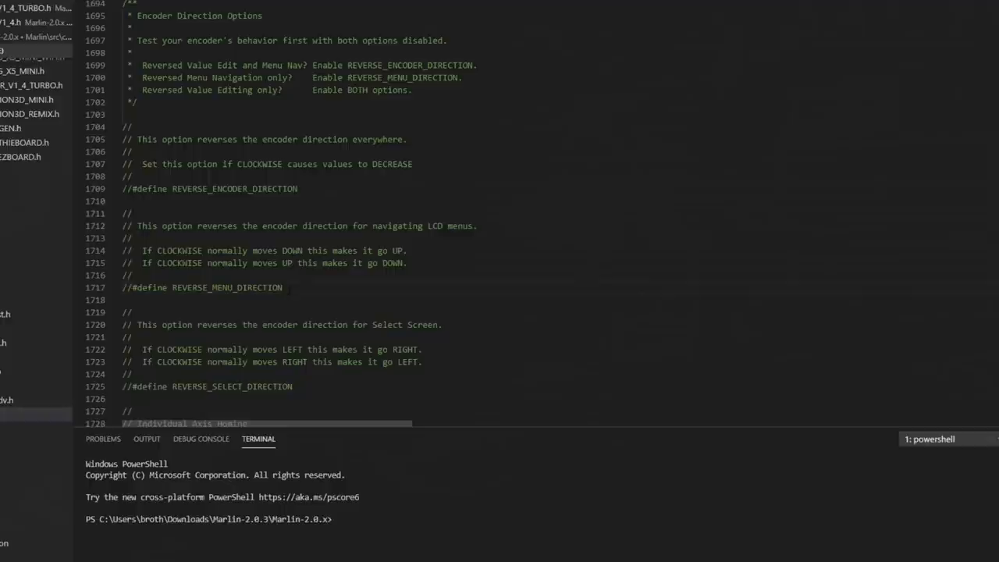
# Step: Uncomment #define REPRAP_DISCOUNT_FULL_GRAPHIC_SMART_CONTROLLER in Configuration.h
pyautogui.scroll(-3)
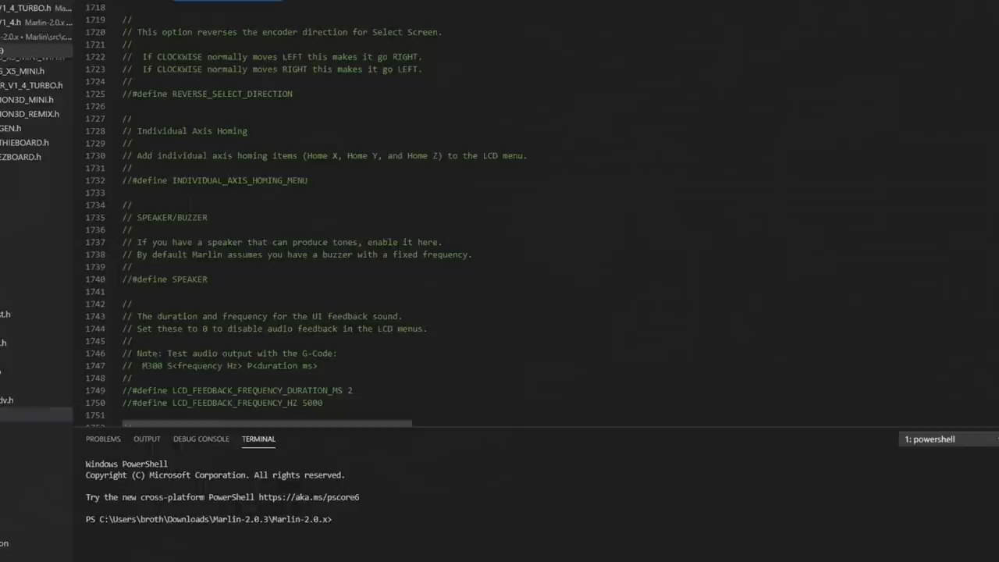
pyautogui.scroll(-3)
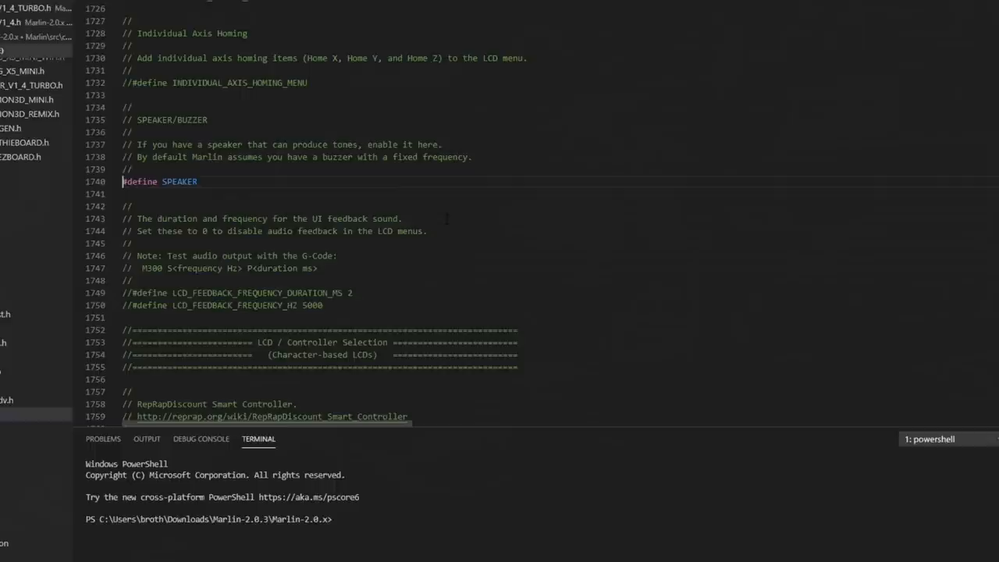
pyautogui.scroll(-3)
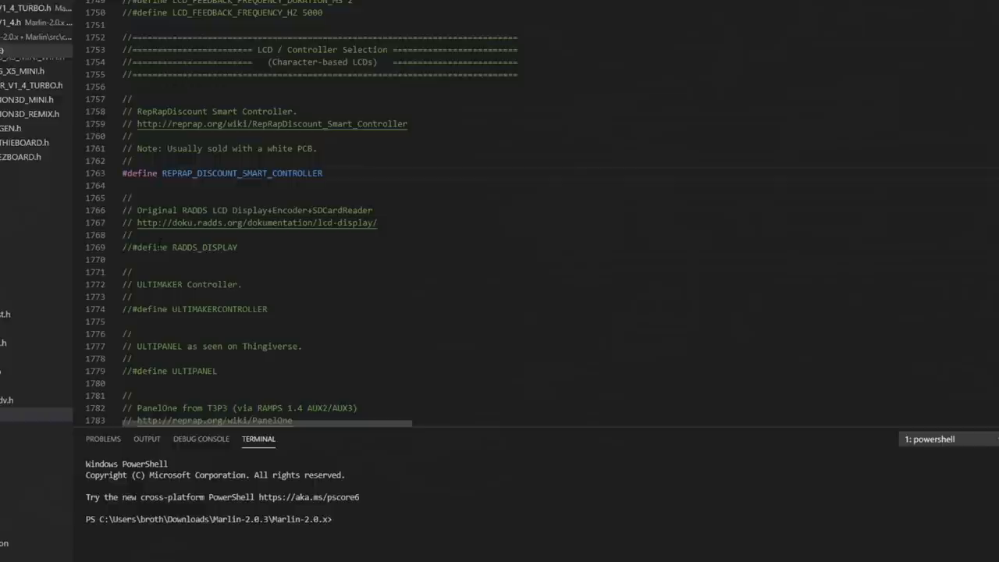
pyautogui.scroll(-3)
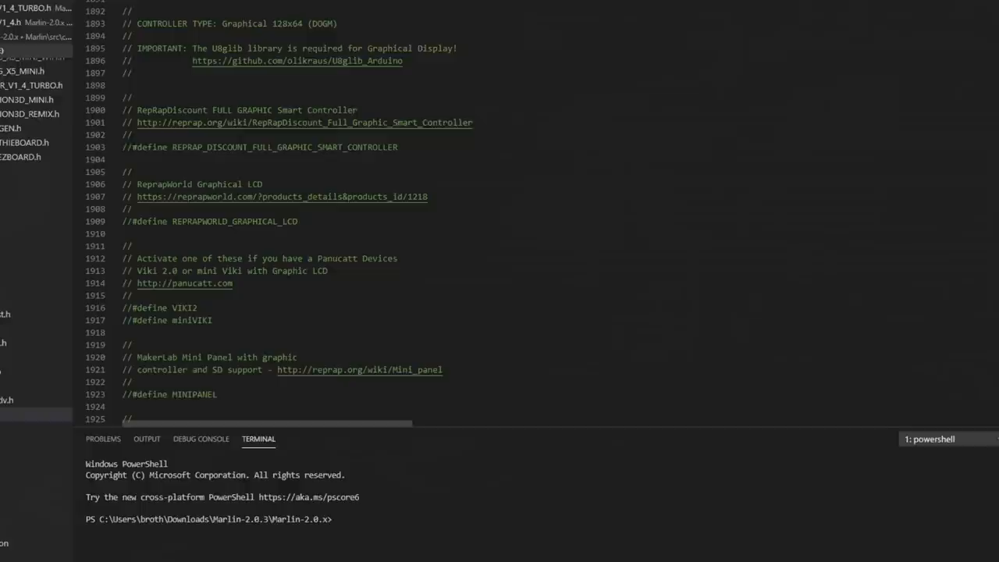
pyautogui.click(129, 147)
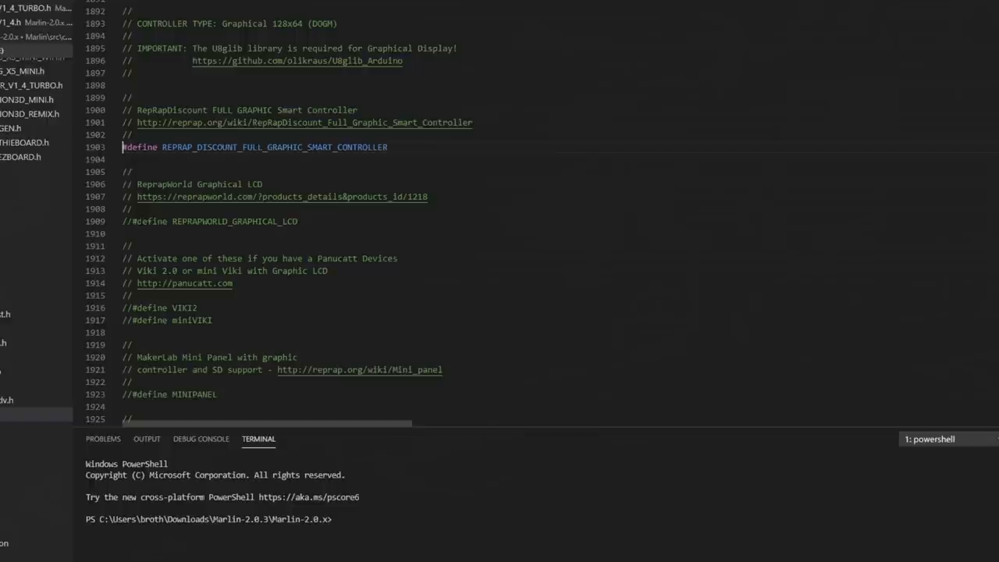
pyautogui.scroll(-3)
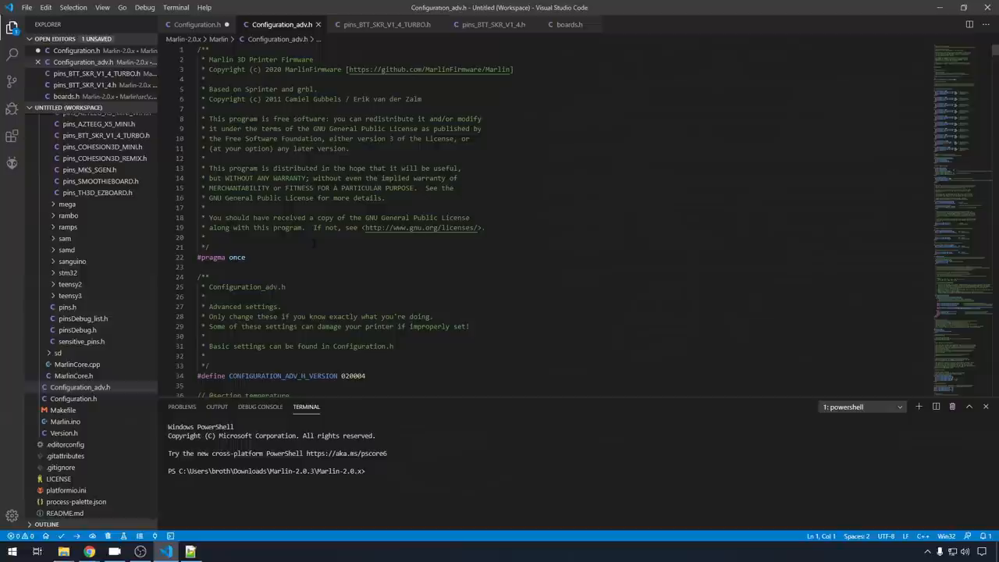
# Step: Scroll through the thermal protection section of Configuration_adv.h
pyautogui.scroll(-3)
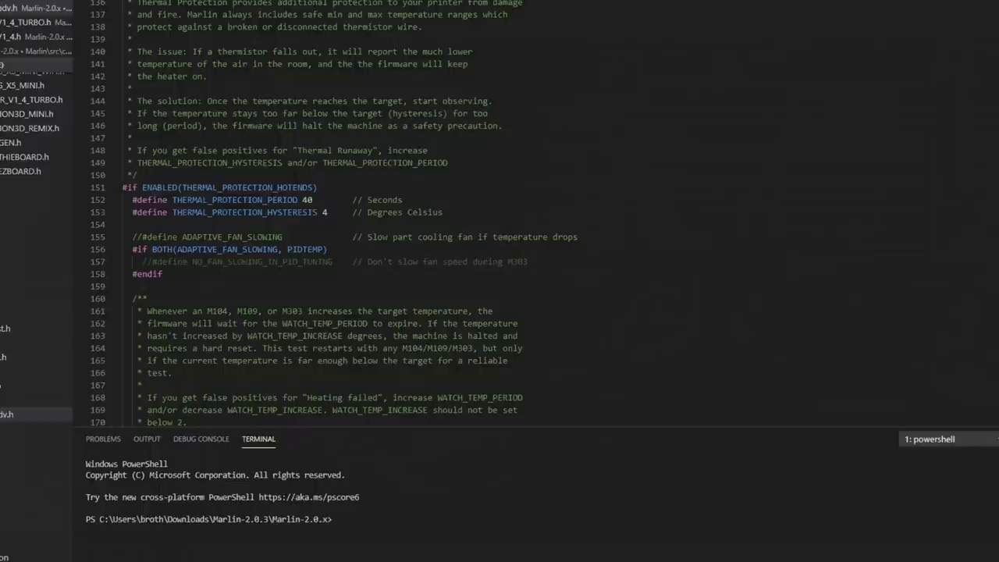
pyautogui.scroll(-3)
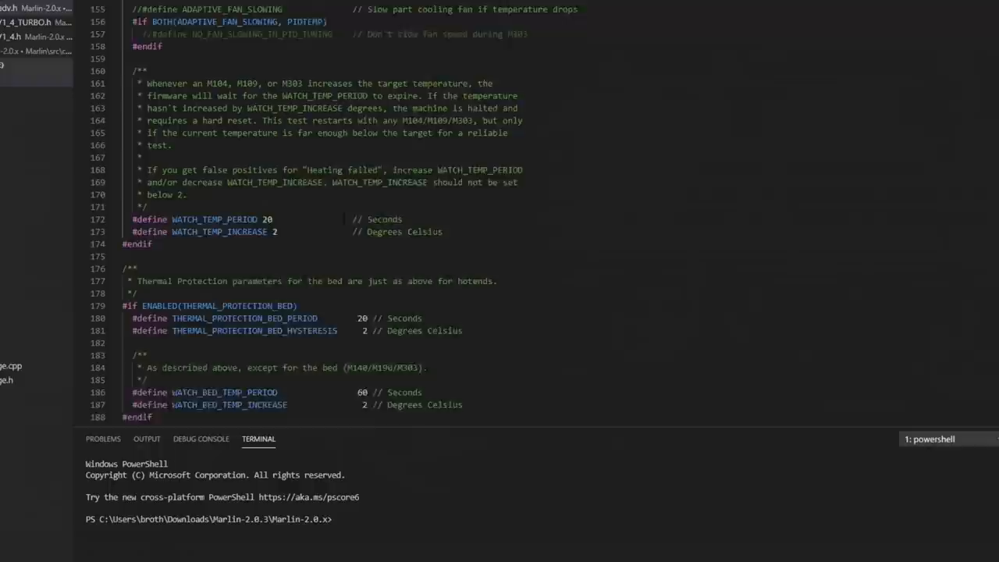
pyautogui.scroll(-3)
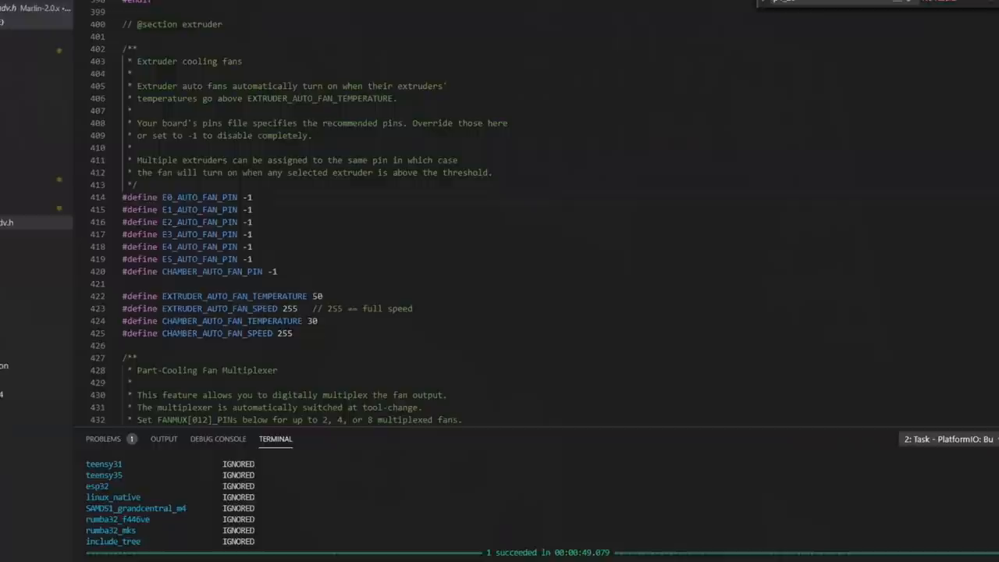
# Step: Replace -1 with P2_04 on the E0_AUTO_FAN_PIN line
pyautogui.write('P2_')
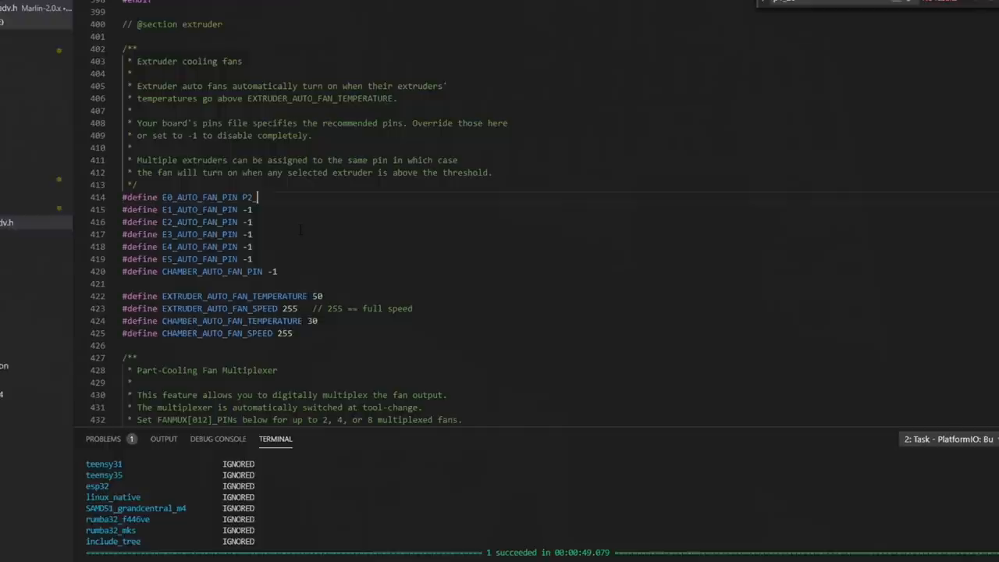
pyautogui.write('04')
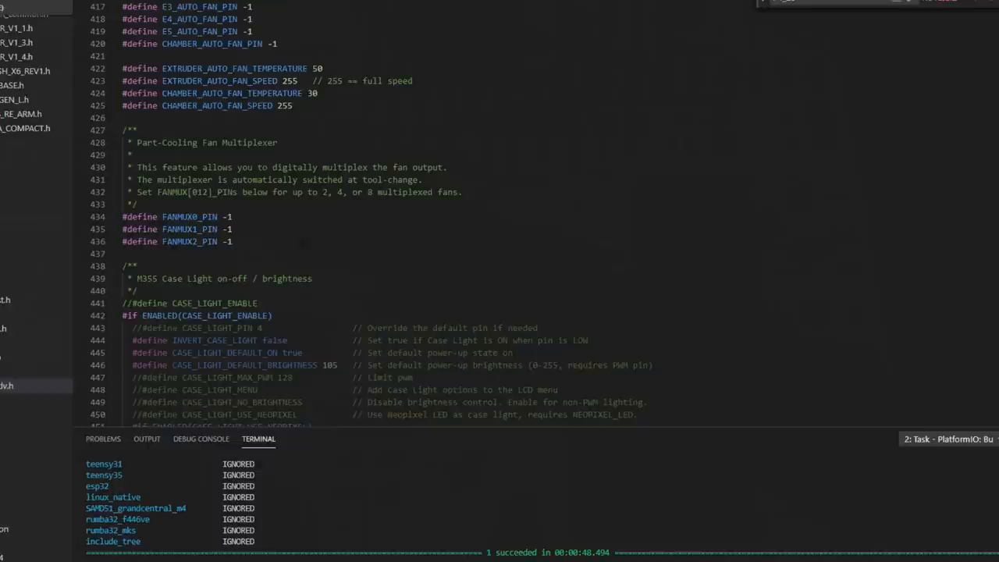
pyautogui.scroll(-3)
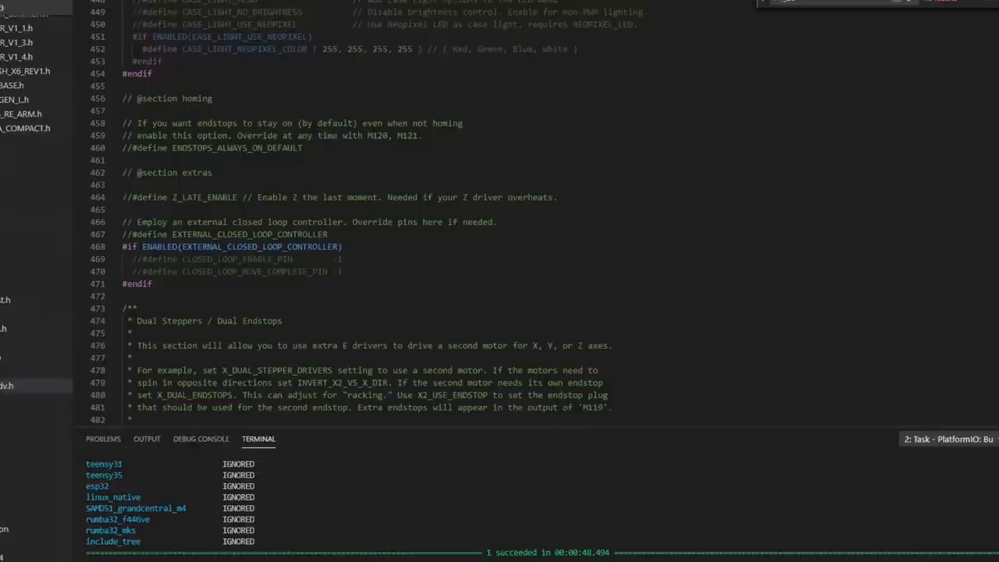
pyautogui.scroll(-3)
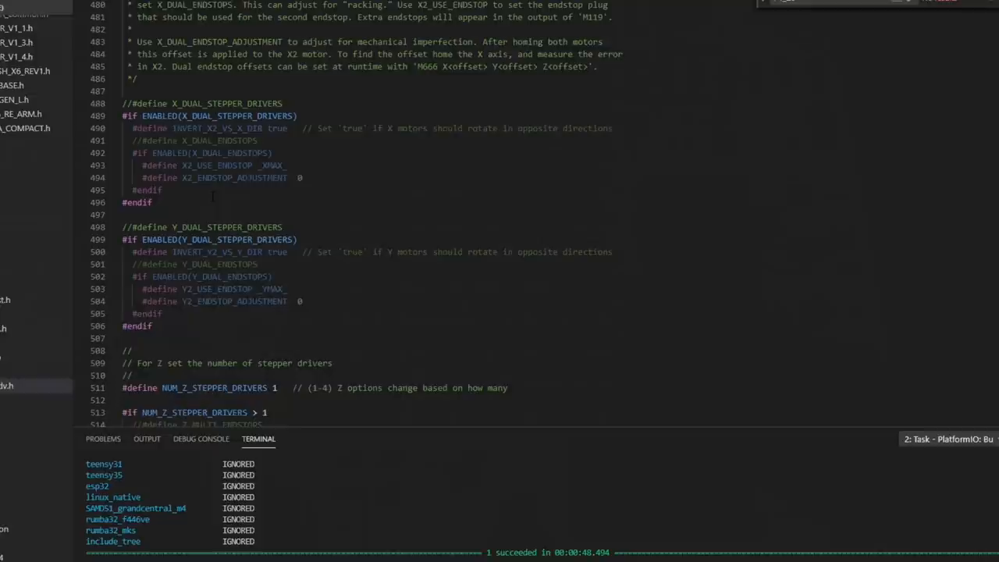
pyautogui.scroll(-3)
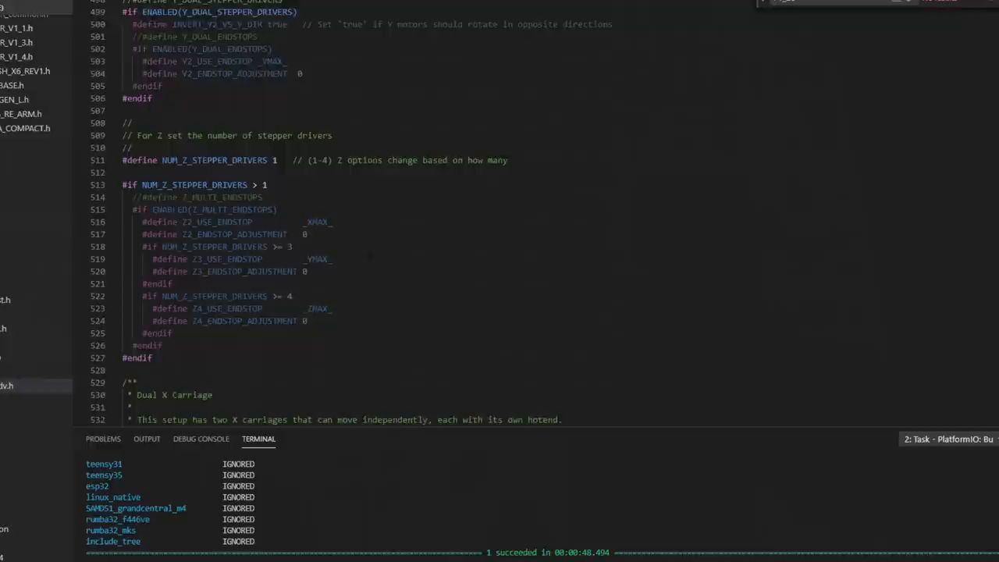
pyautogui.scroll(-3)
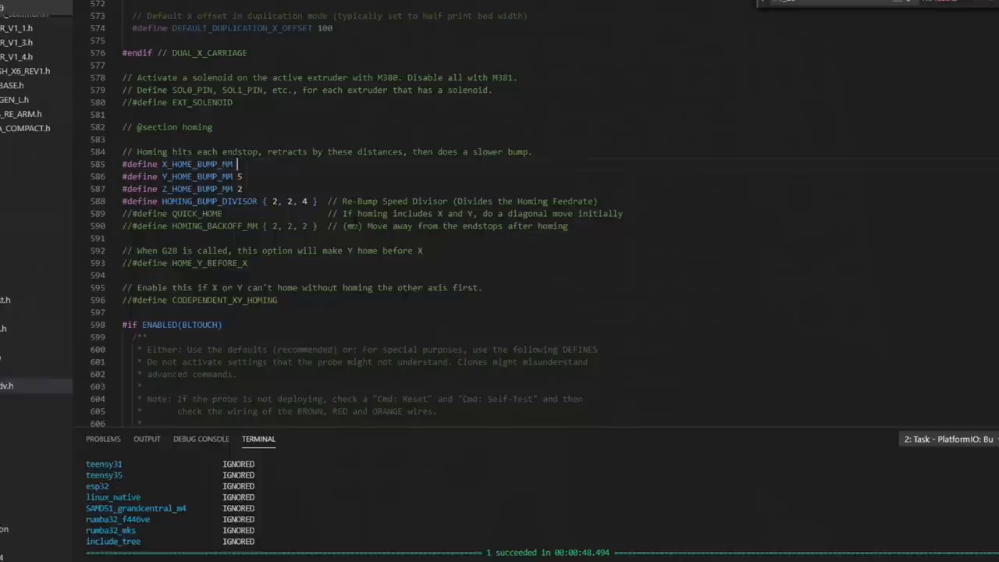
# Step: Change X_HOME_BUMP_MM and Y_HOME_BUMP_MM to 0 in the homing section
pyautogui.write('0')
pyautogui.click(183, 177)
pyautogui.write('0')
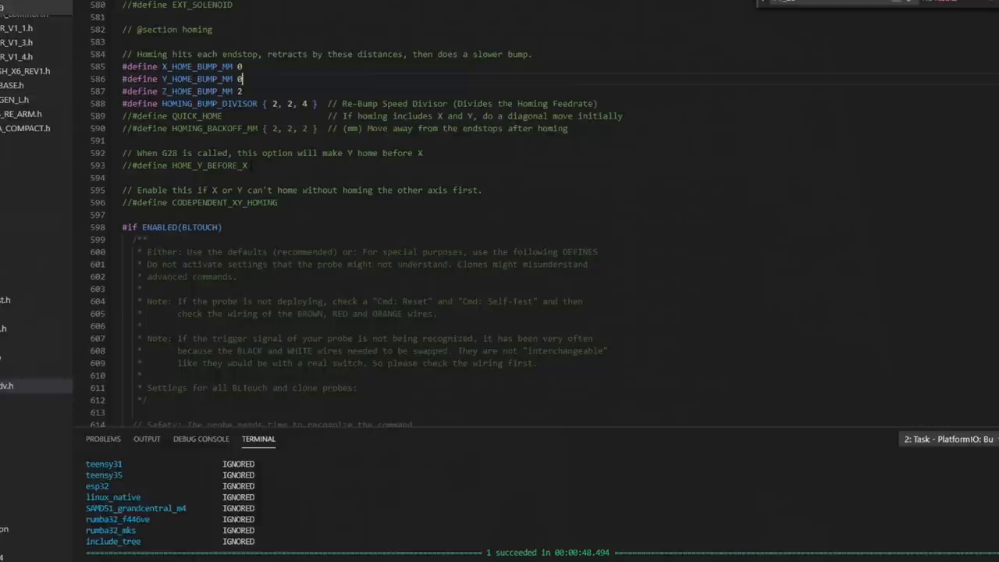
pyautogui.scroll(-3)
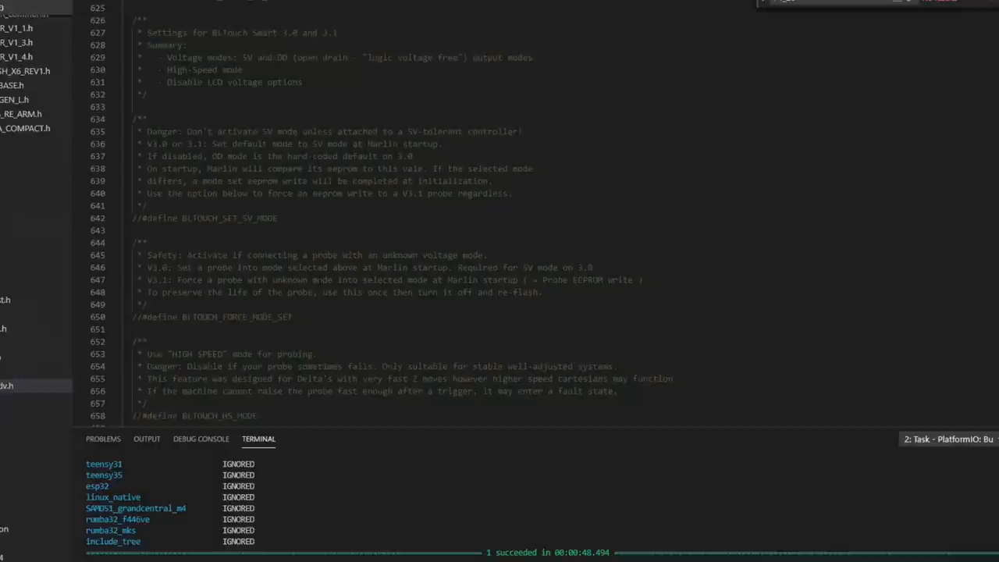
pyautogui.scroll(-3)
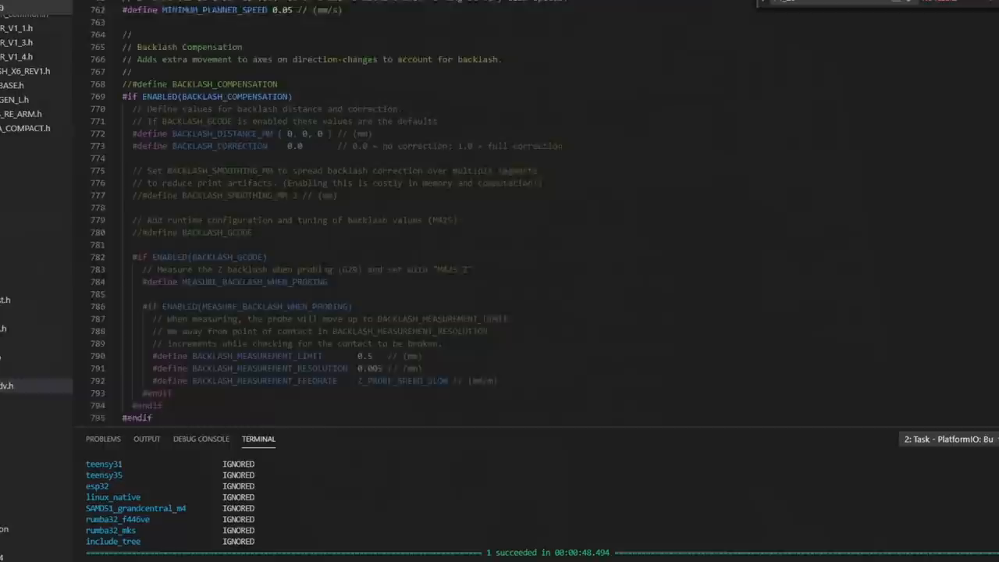
pyautogui.scroll(-3)
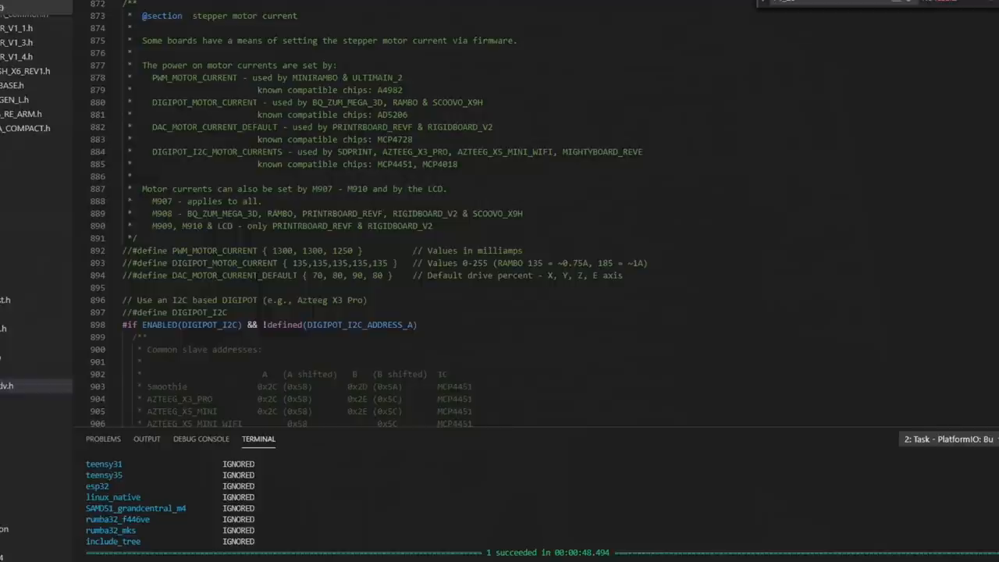
# Step: Scroll to the SD card section where SDCARD_CONNECTION is set to LCD
pyautogui.scroll(-3)
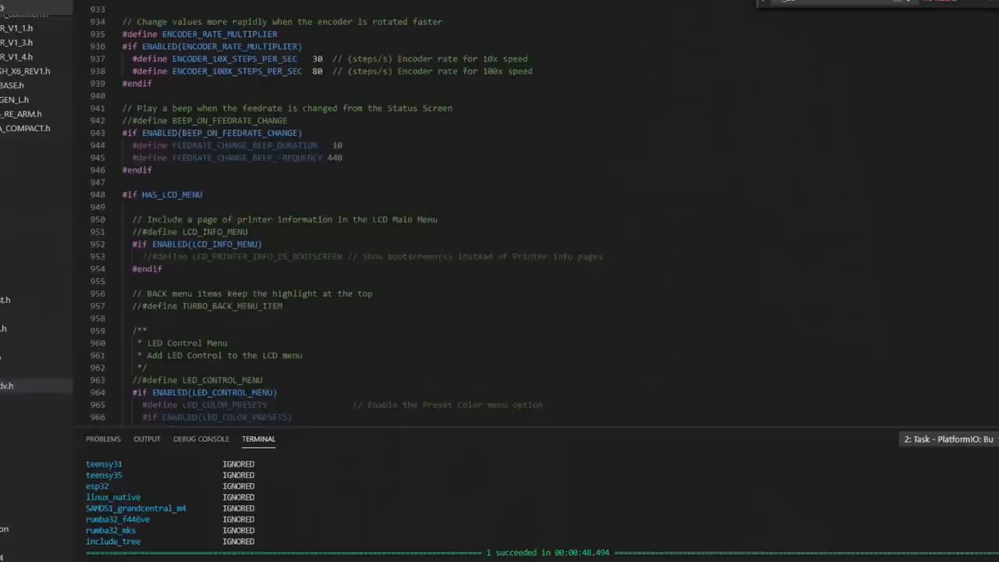
pyautogui.scroll(-3)
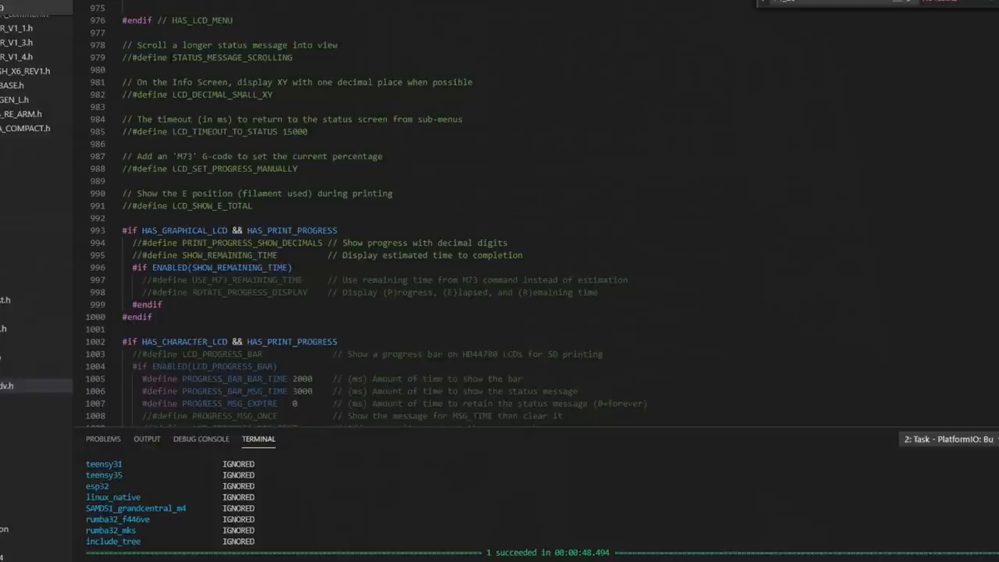
pyautogui.scroll(-3)
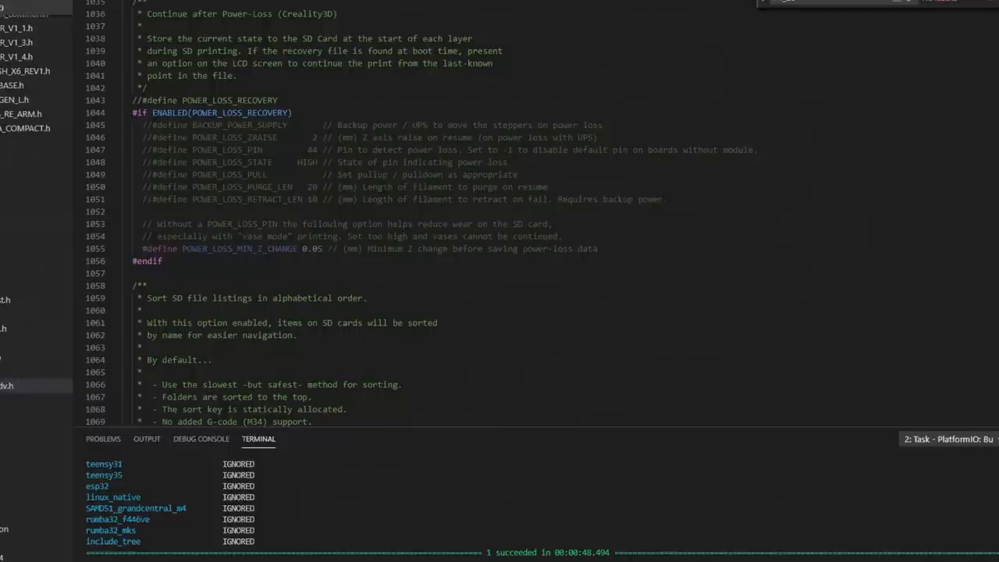
pyautogui.scroll(-3)
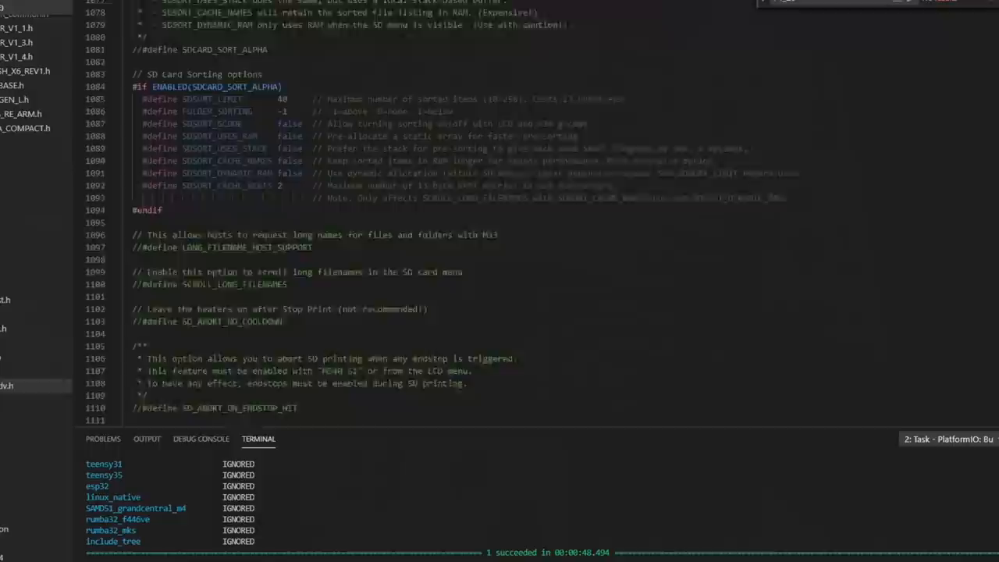
pyautogui.scroll(-3)
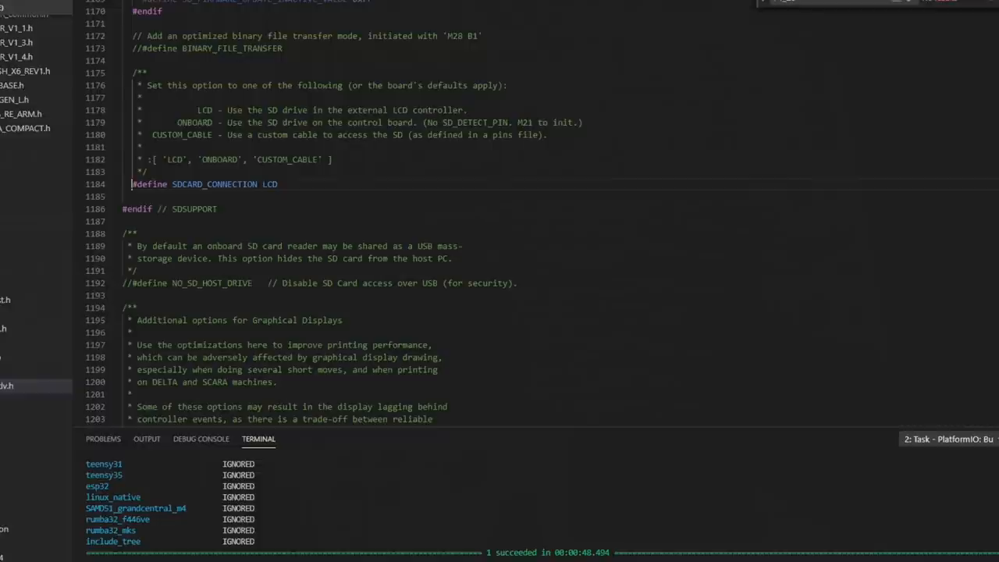
pyautogui.scroll(-3)
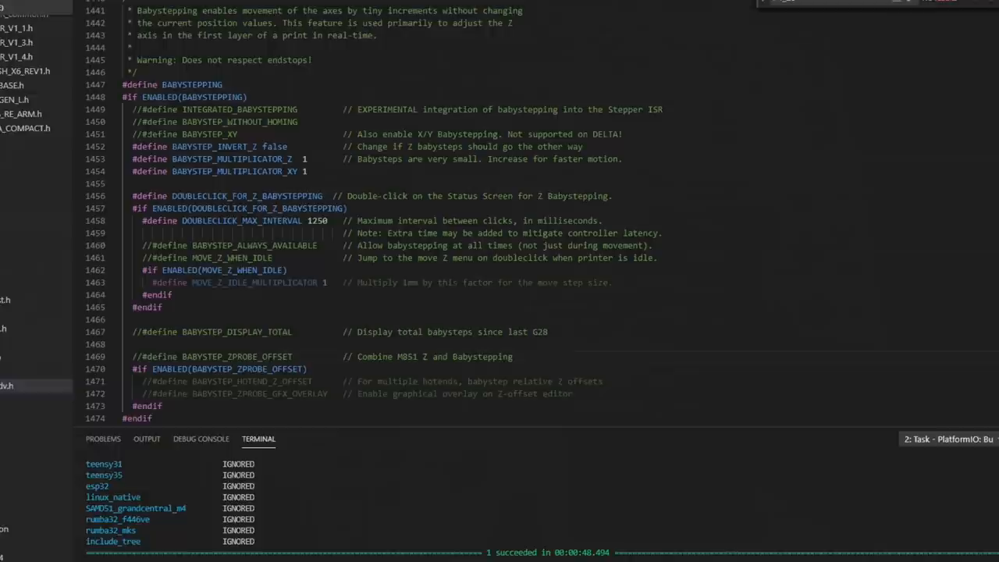
# Step: Uncomment #define BABYSTEPPING in Configuration_adv.h
pyautogui.click(140, 357)
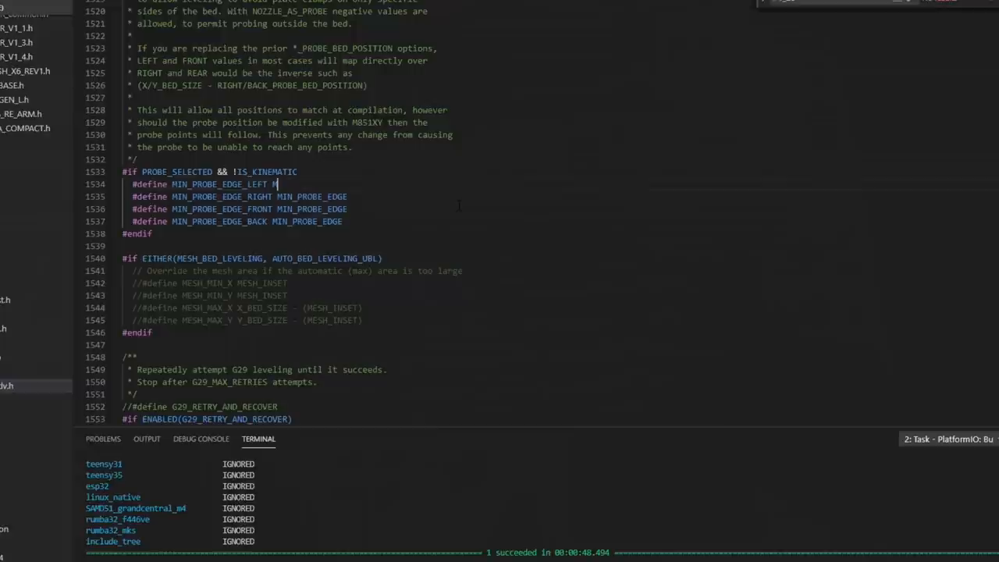
# Step: Set MIN_PROBE_EDGE_LEFT to 31 in Configuration_adv.h
pyautogui.write('31')
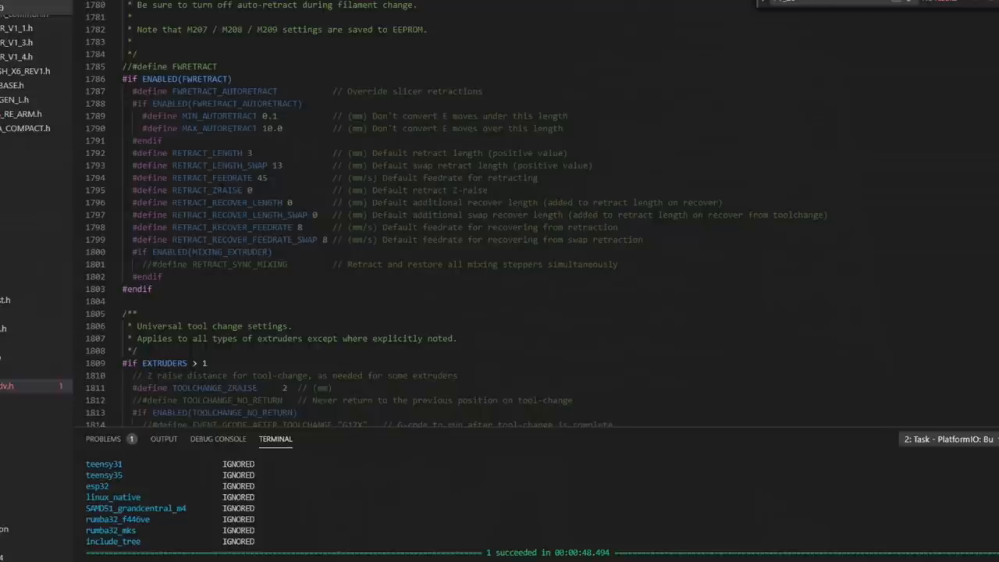
pyautogui.scroll(-3)
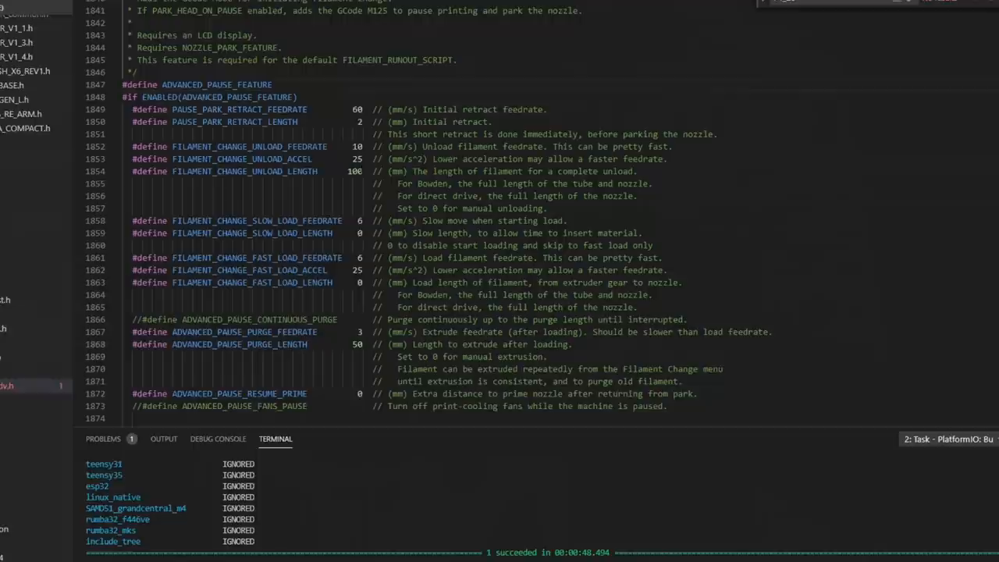
pyautogui.scroll(-3)
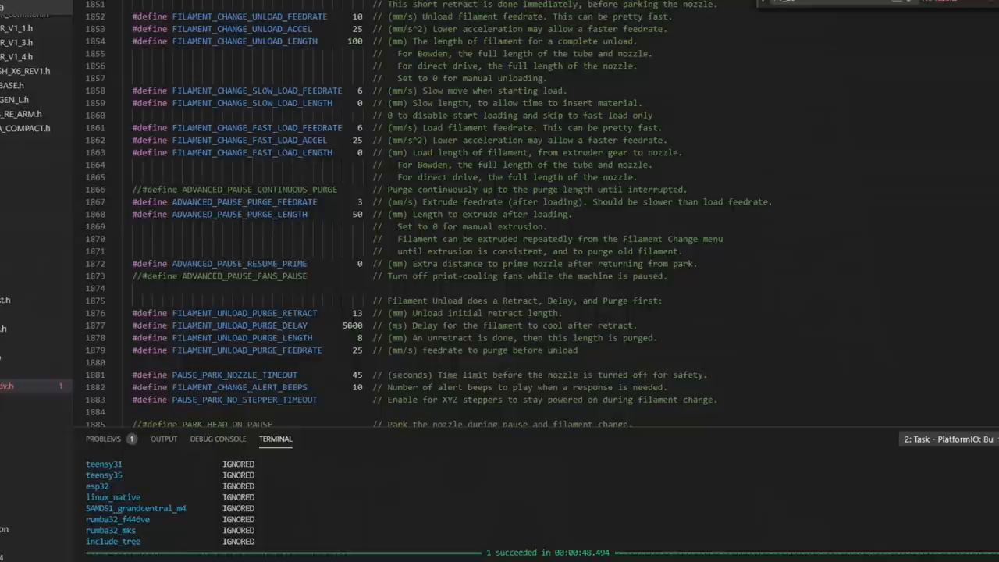
pyautogui.scroll(-3)
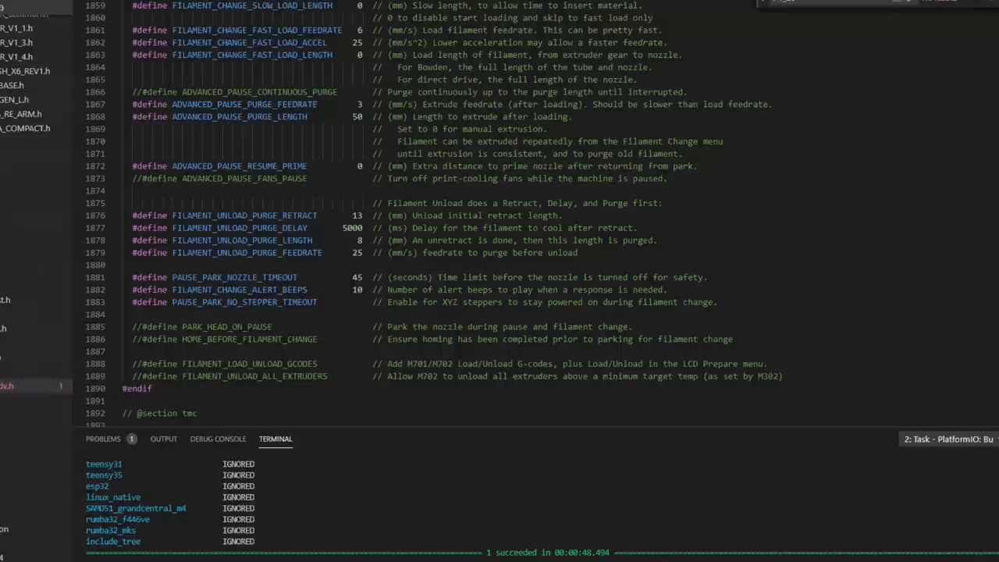
pyautogui.scroll(-3)
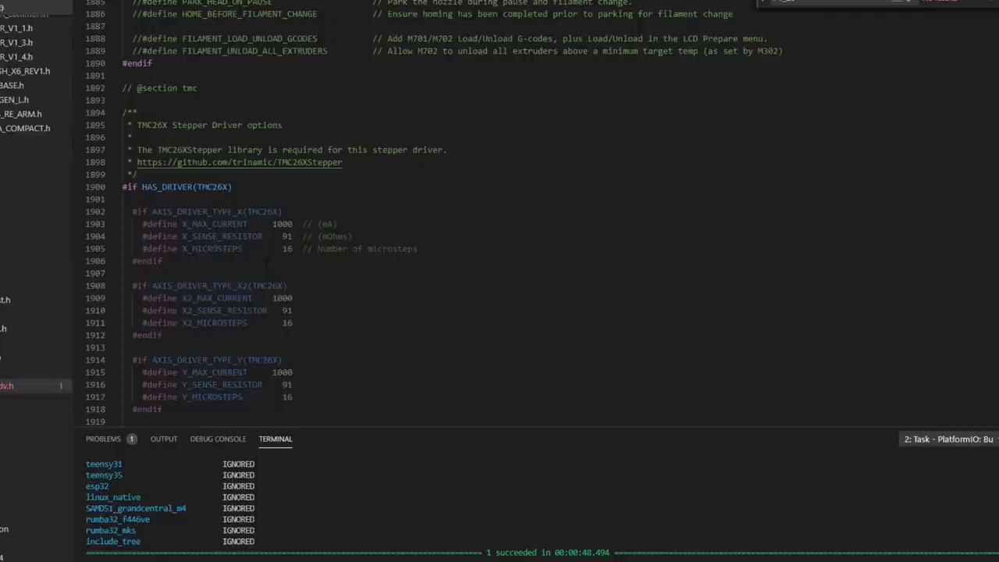
pyautogui.scroll(-3)
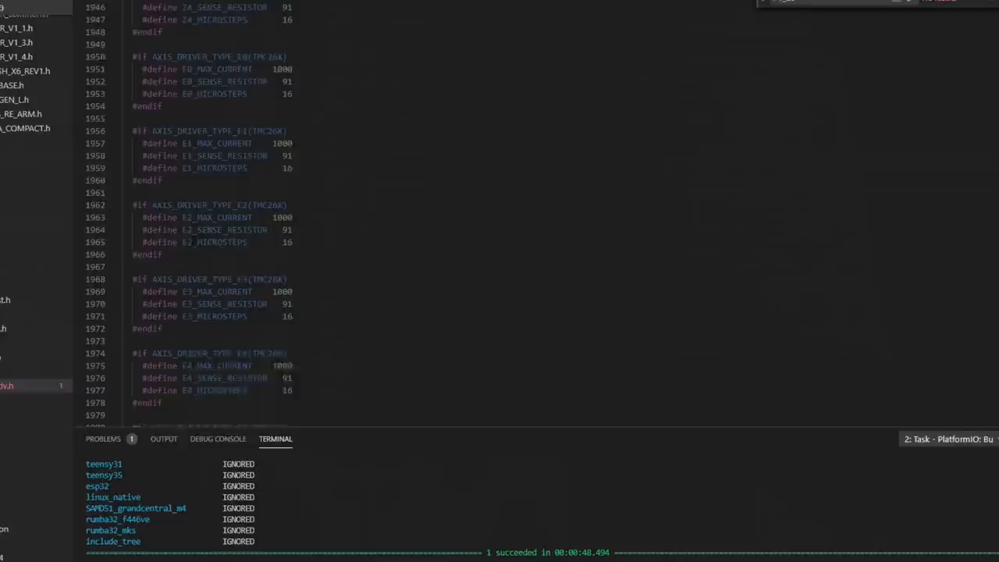
pyautogui.scroll(-3)
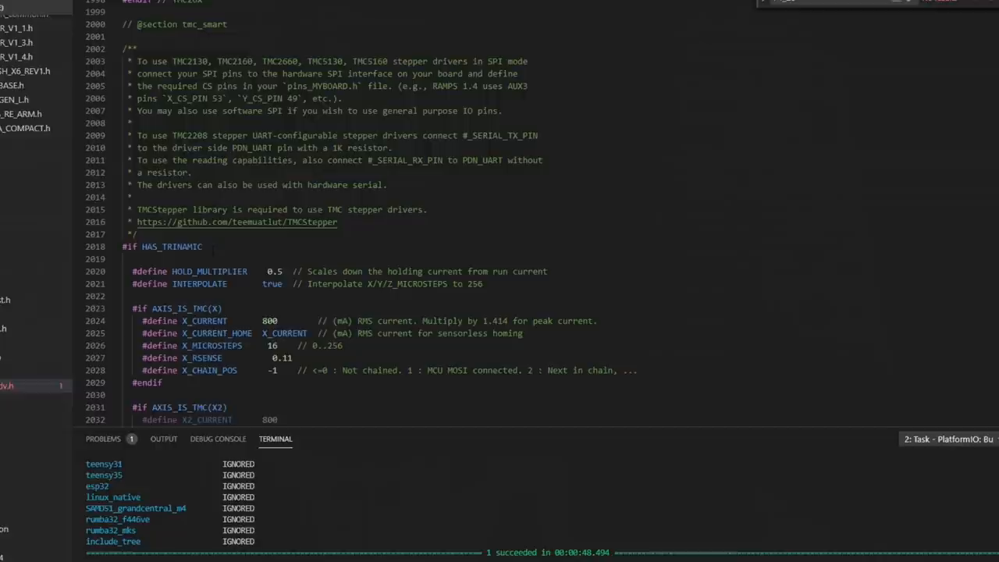
pyautogui.scroll(-3)
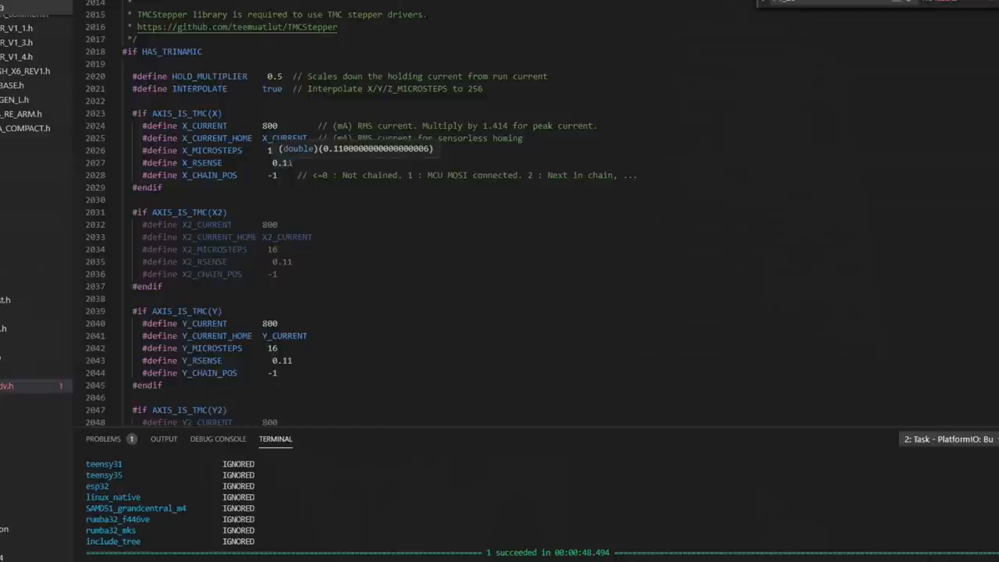
pyautogui.scroll(-3)
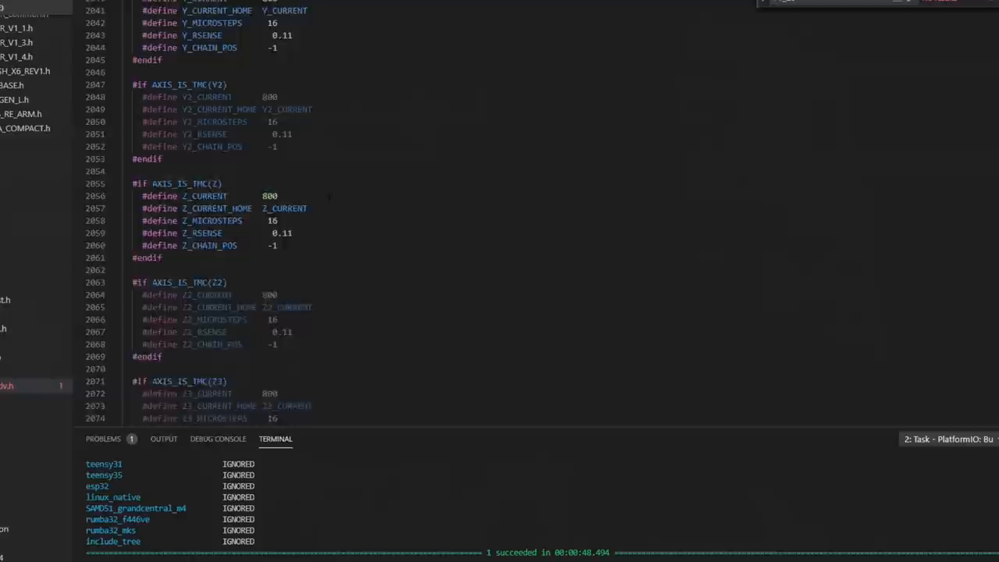
pyautogui.scroll(-3)
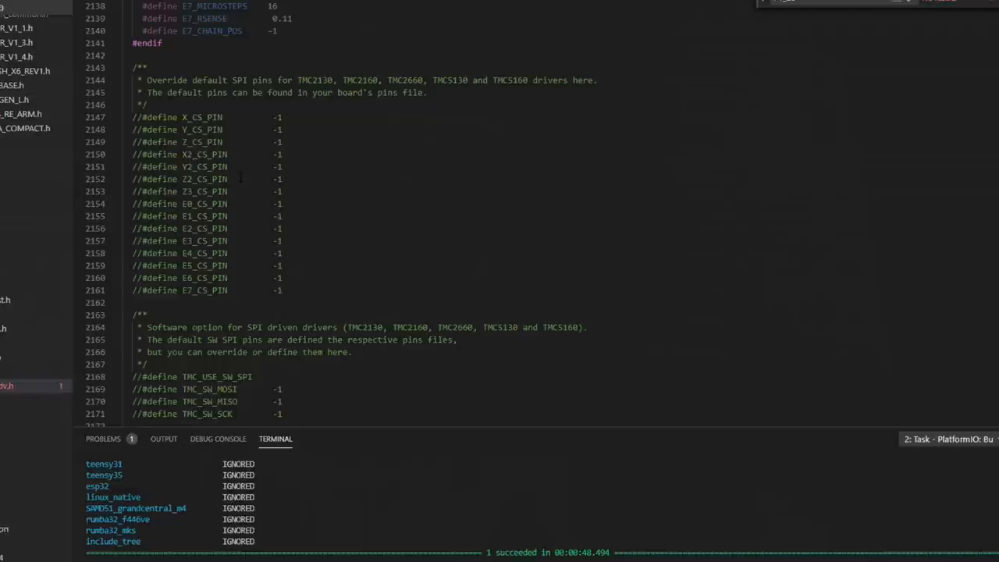
pyautogui.scroll(-3)
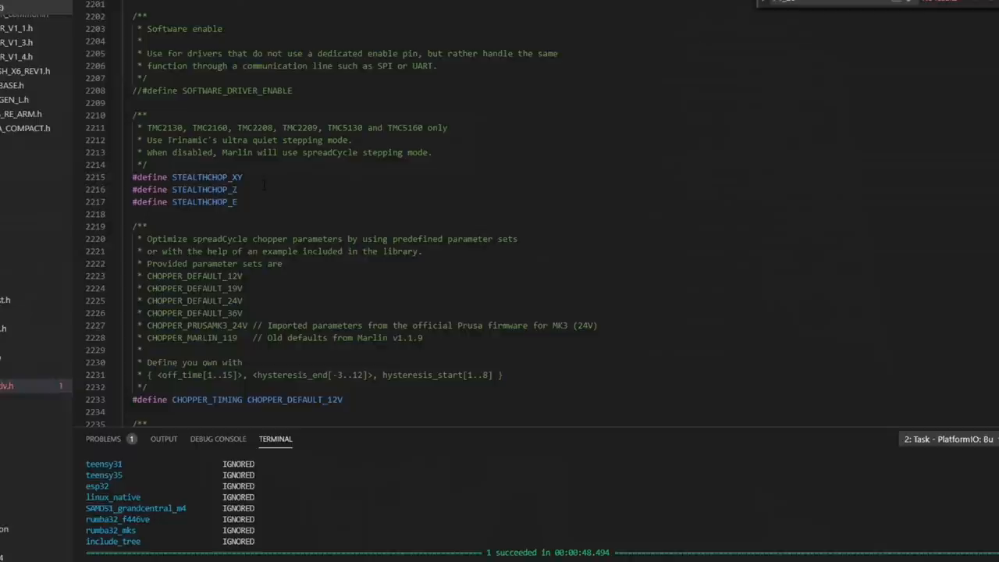
pyautogui.scroll(-3)
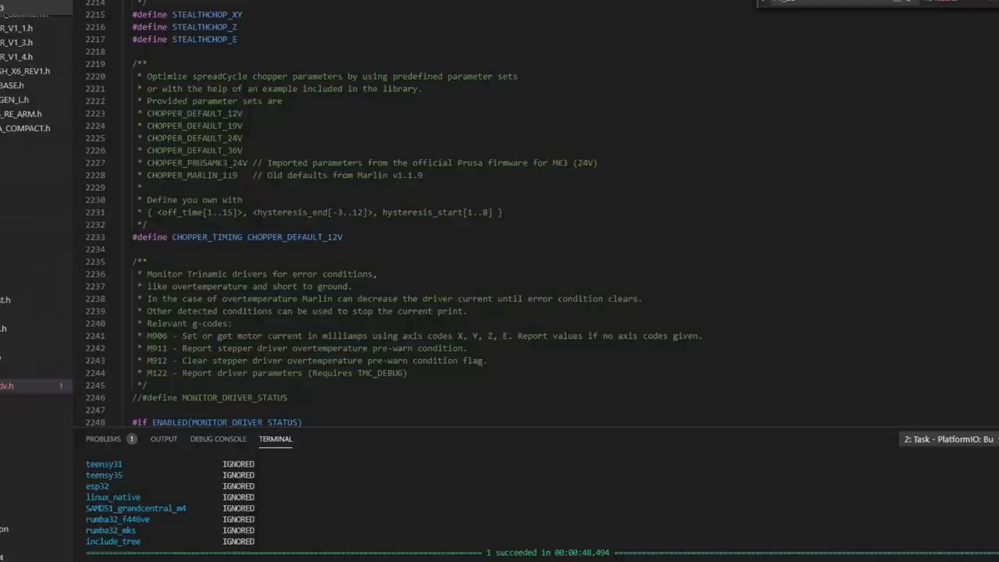
pyautogui.scroll(-3)
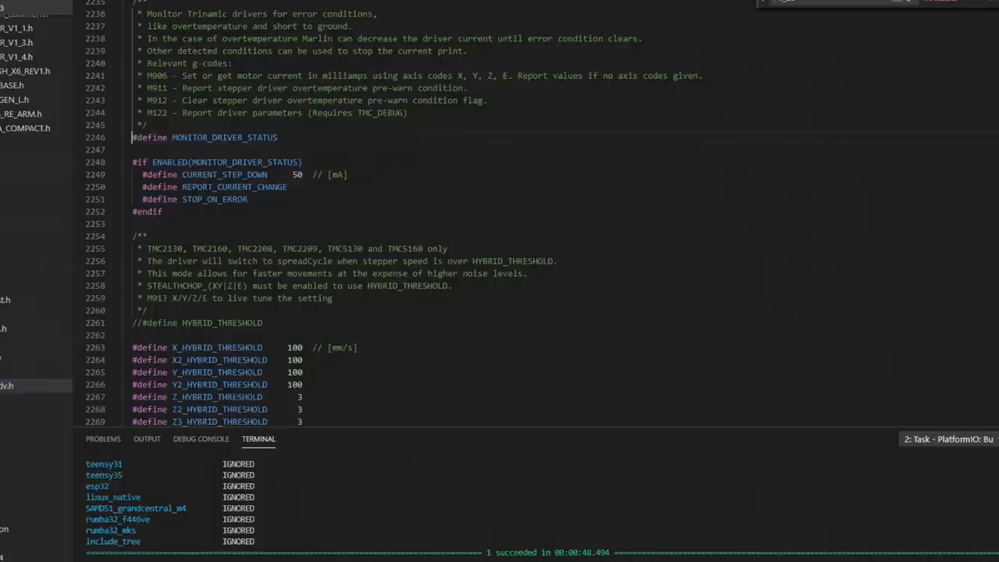
# Step: Enable MONITOR_DRIVER_STATUS and highlight its M906/M911/M912/M122 command notes
pyautogui.moveTo(148, 76); pyautogui.dragTo(160, 113)
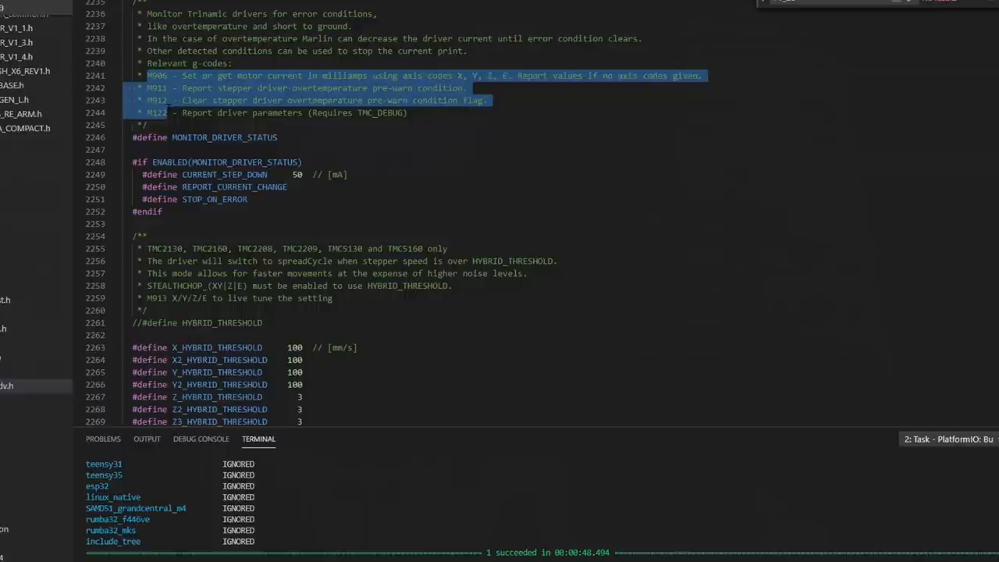
pyautogui.scroll(-3)
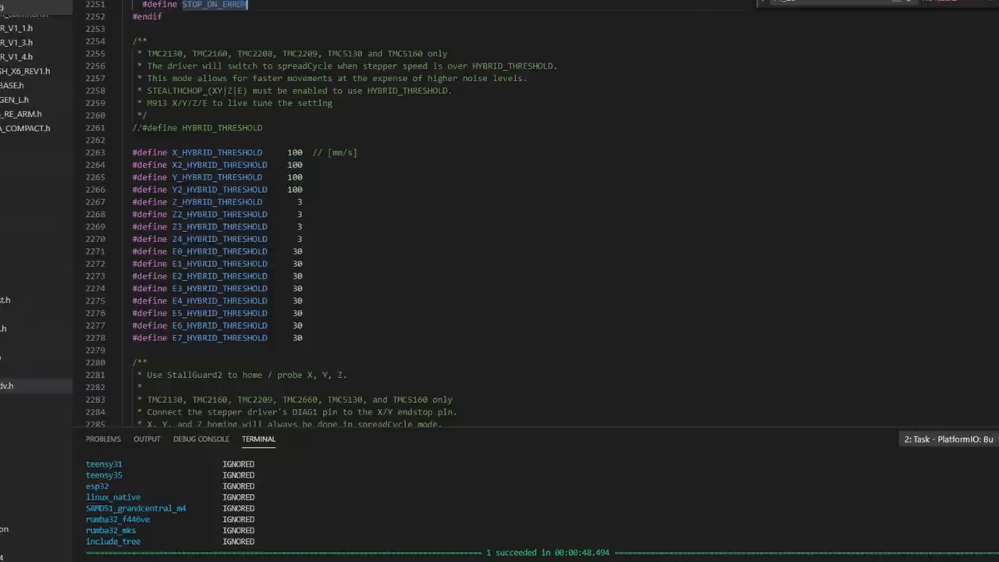
pyautogui.scroll(-3)
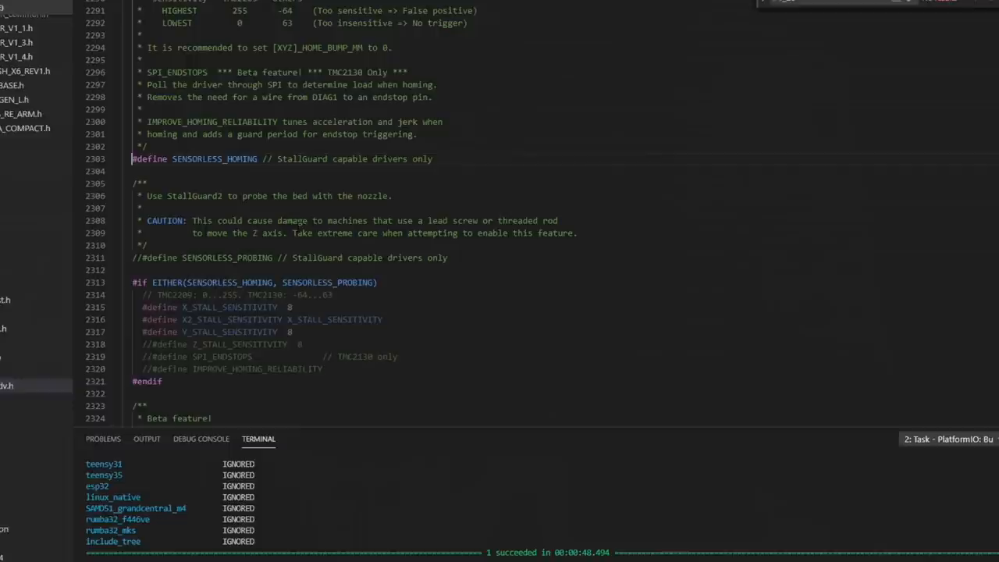
# Step: Scroll to SENSORLESS_HOMING and review the X/Y STALL_SENSITIVITY values
pyautogui.scroll(-3)
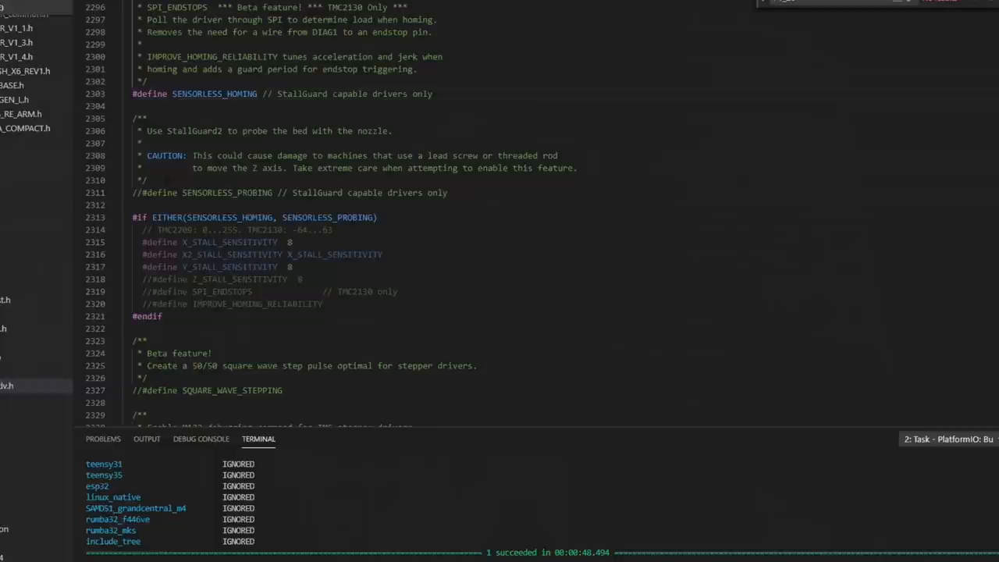
pyautogui.scroll(-3)
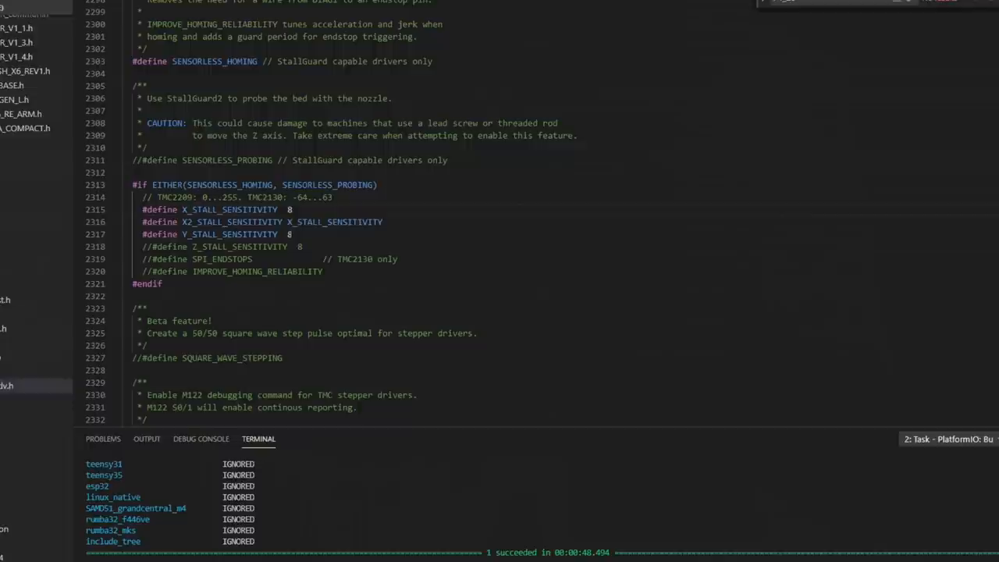
pyautogui.scroll(-3)
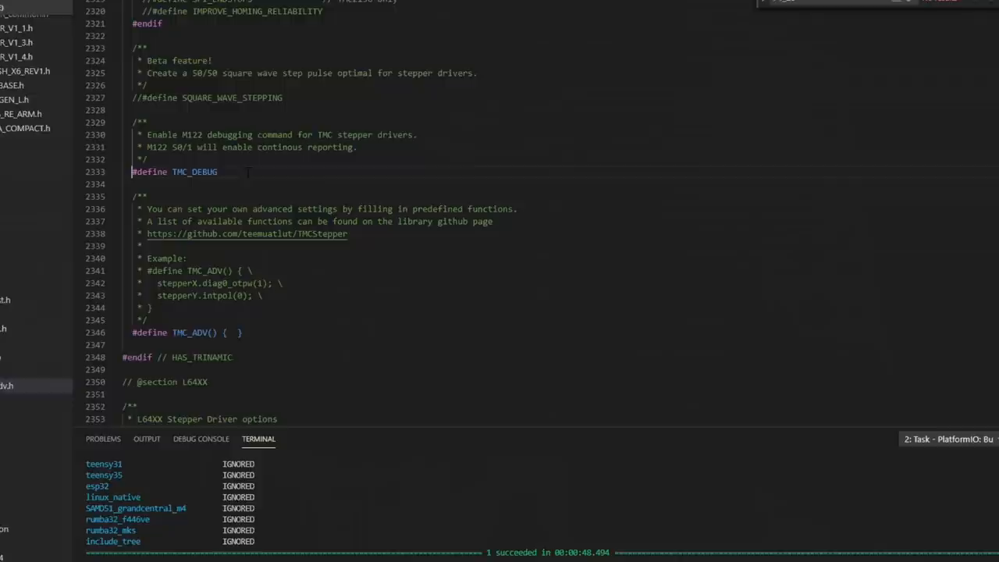
pyautogui.scroll(-3)
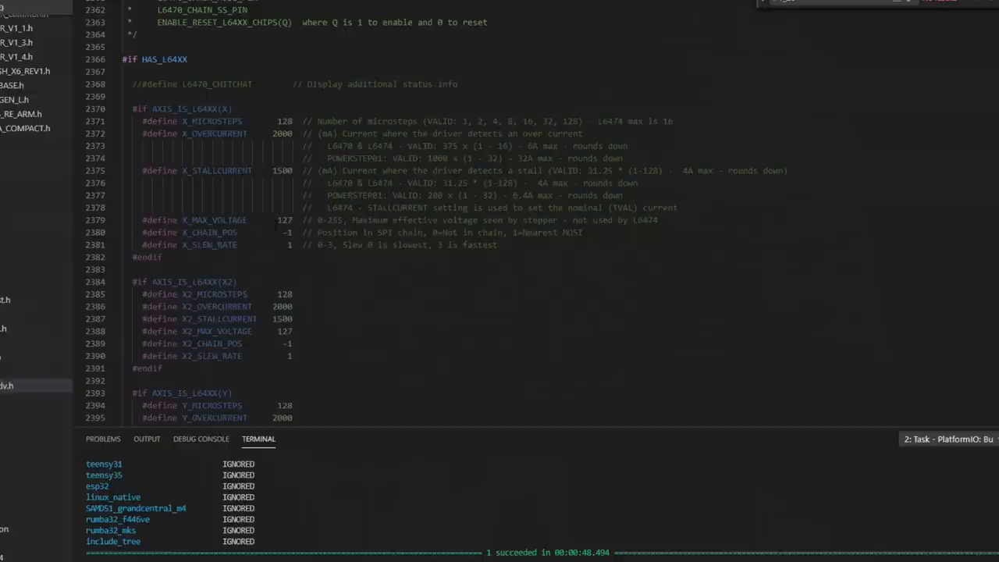
pyautogui.scroll(-3)
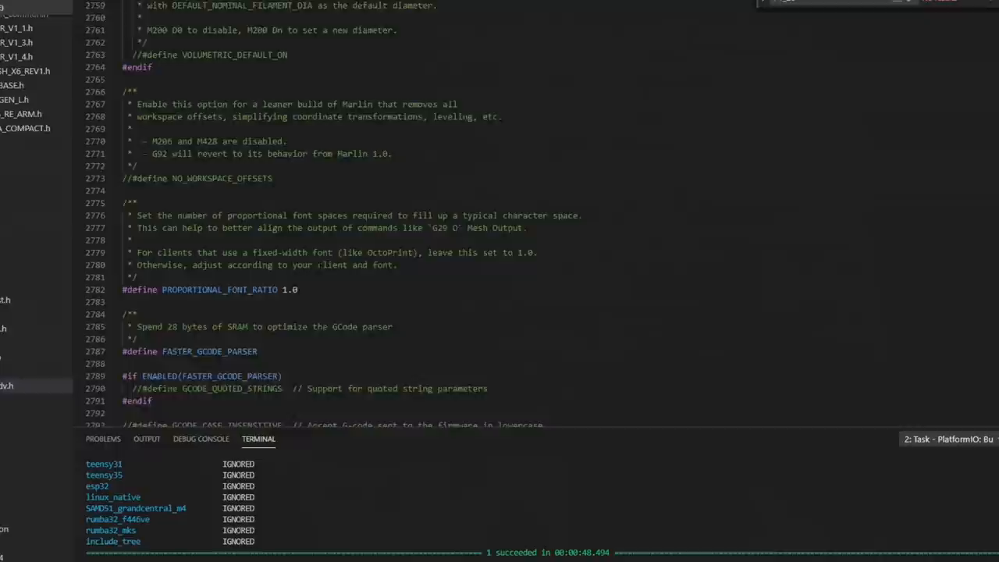
pyautogui.scroll(-3)
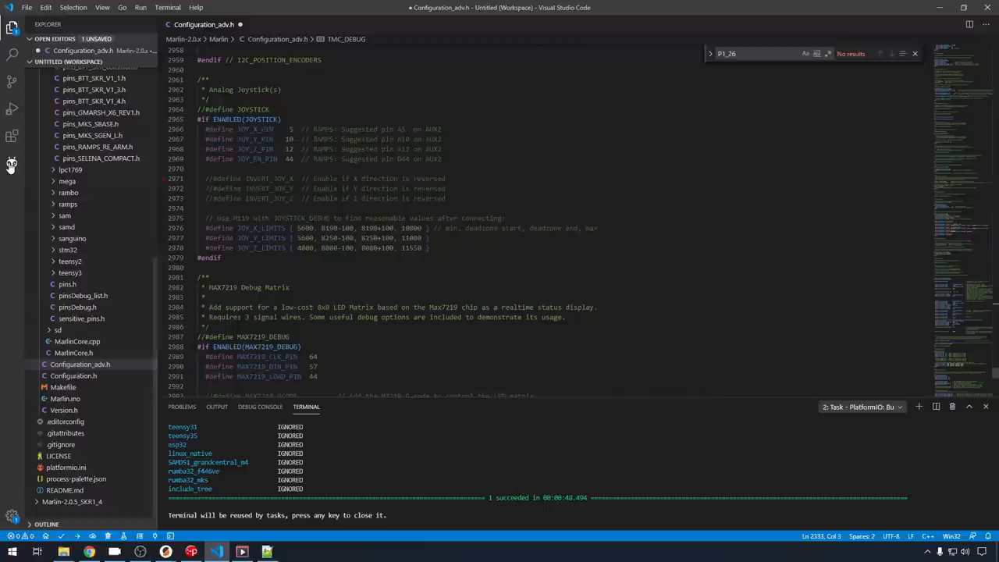
# Step: Run the PlatformIO Build task for env:LPC1769
pyautogui.click(11, 164)
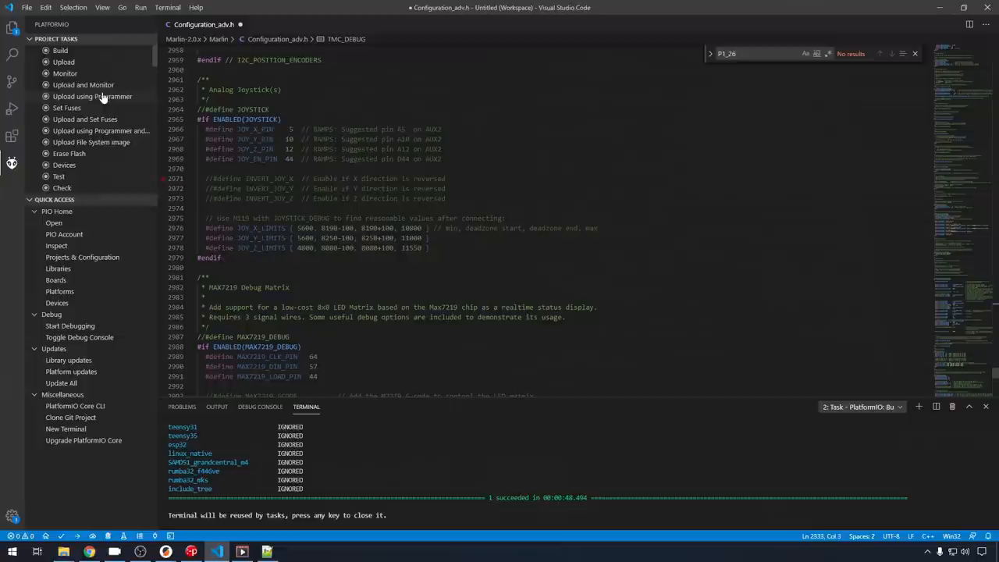
pyautogui.click(72, 97)
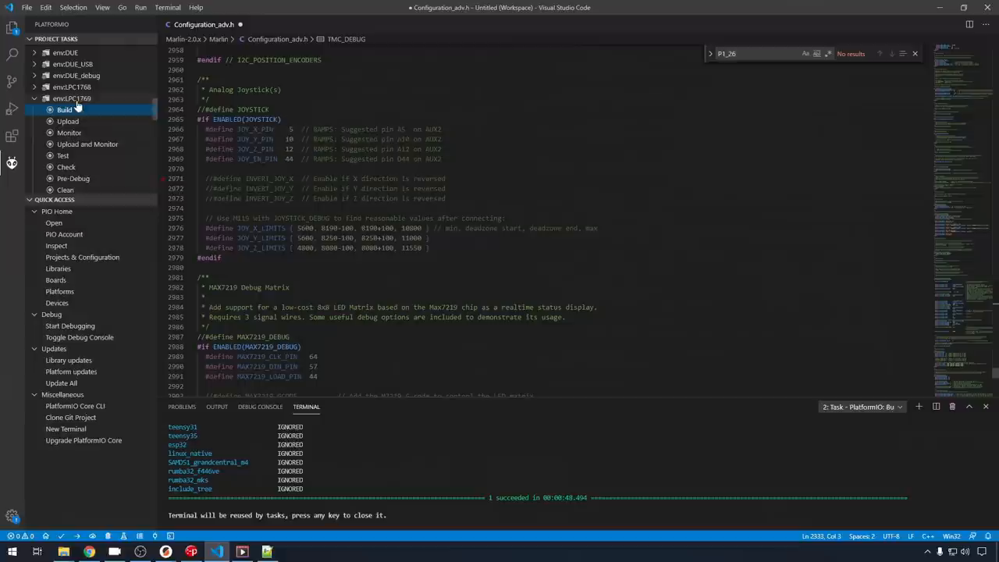
pyautogui.click(64, 109)
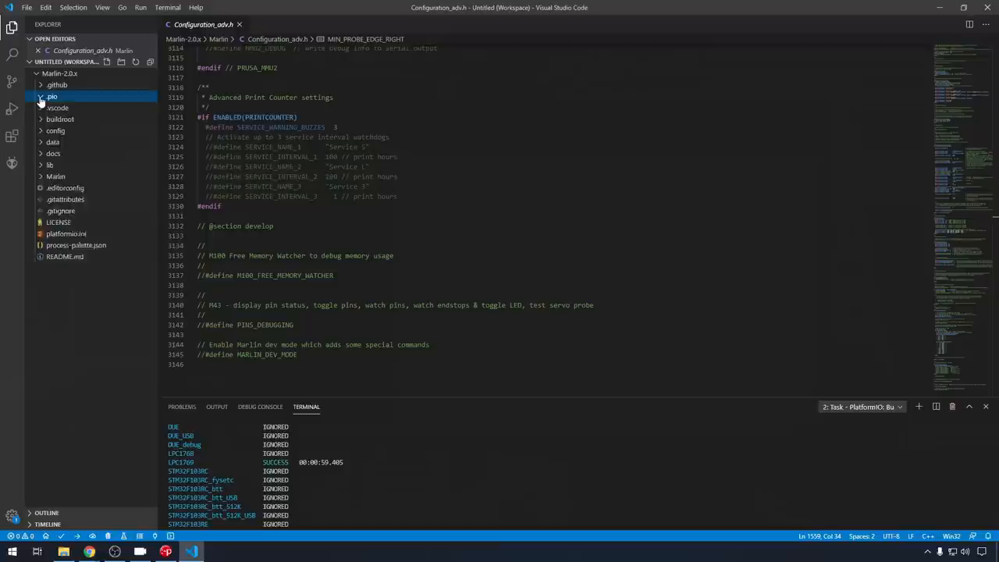
# Step: Open firmware.bin in .pio/build/LPC1769 and bring up its context menu
pyautogui.click(51, 96)
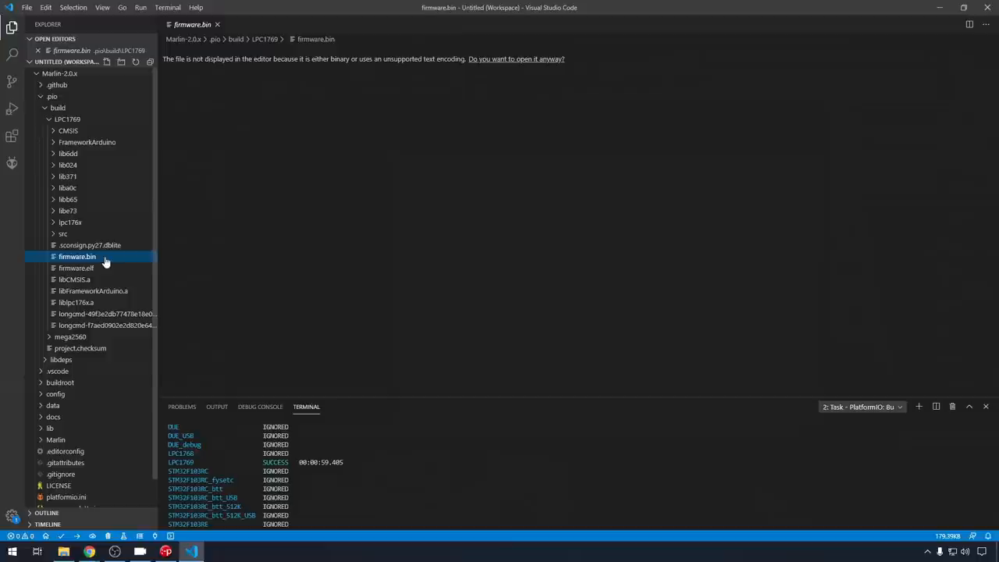
pyautogui.rightClick(78, 256)
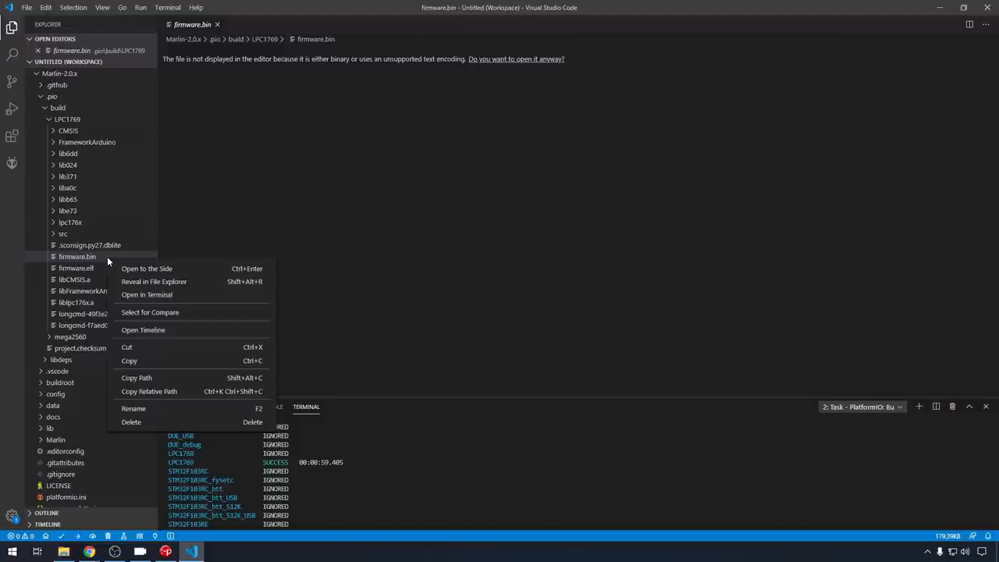
pyautogui.click(154, 281)
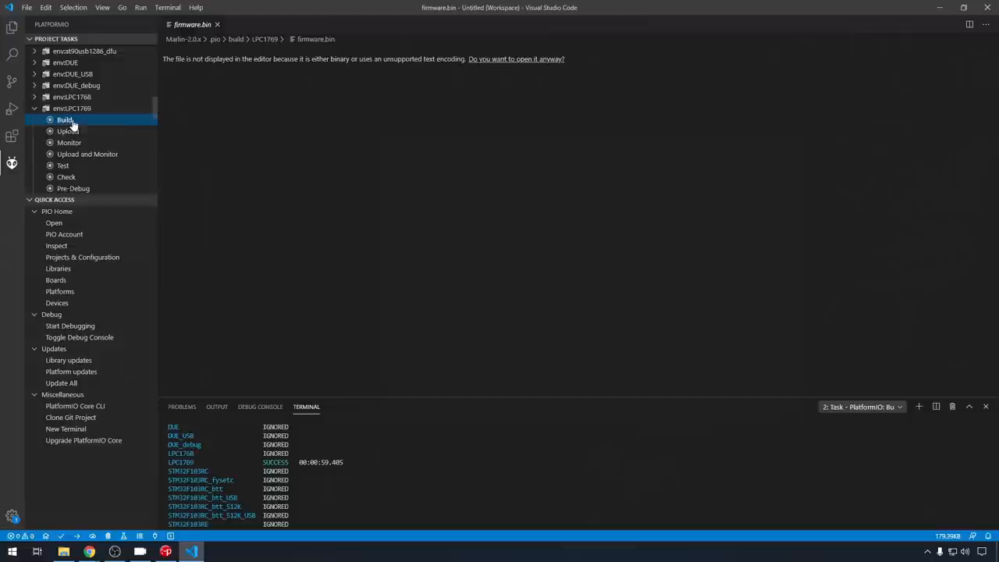
# Step: Upload the LPC1769 firmware to the SKR board via PlatformIO
pyautogui.click(67, 130)
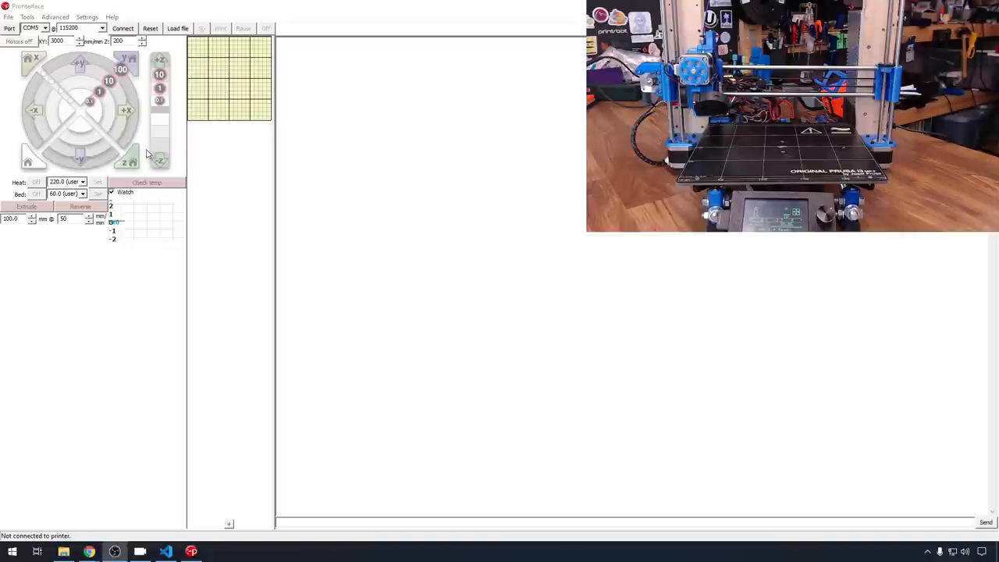
# Step: Connect Pronterface to the printer on COM5 at 115200 baud
pyautogui.click(122, 28)
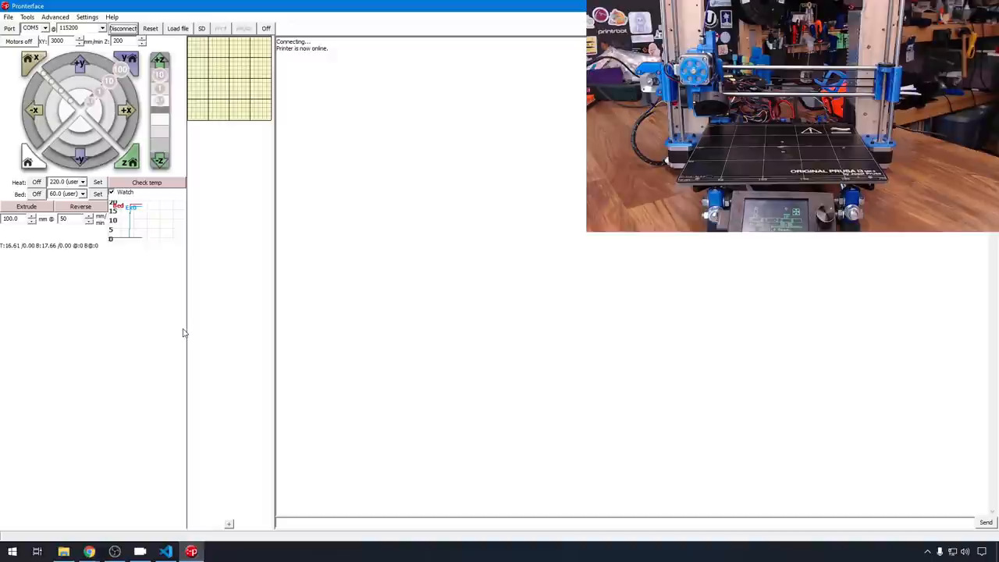
# Step: Jog the print head up 10 mm on the Z axis
pyautogui.click(117, 109)
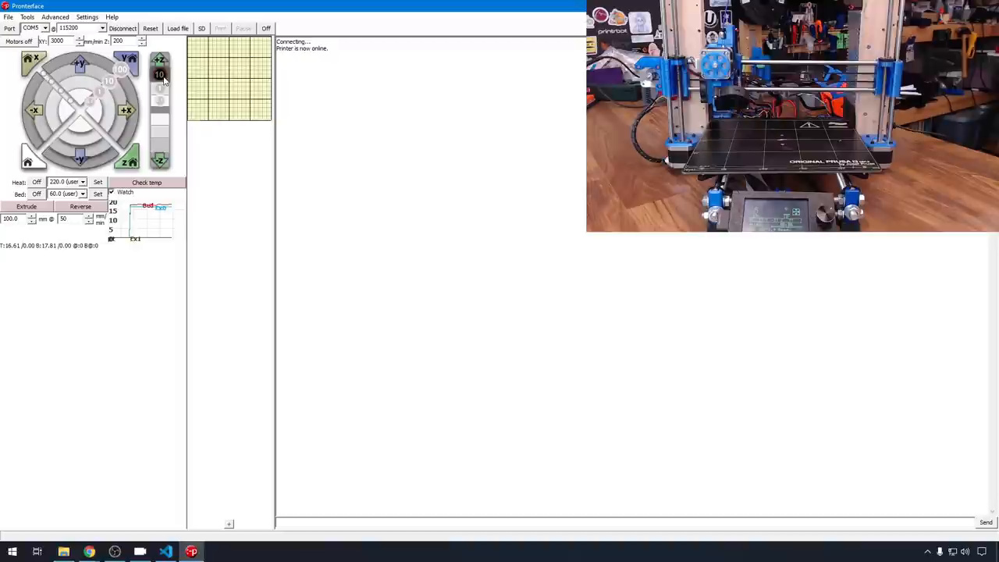
pyautogui.click(98, 182)
pyautogui.write('25')
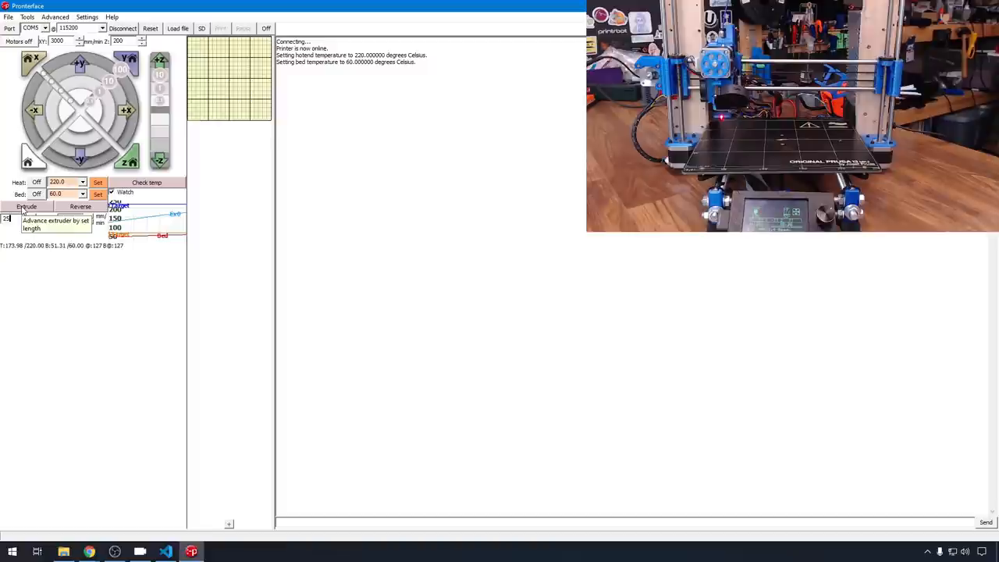
# Step: Extrude 25 mm of filament with hotend at 220 °C and bed at 60 °C
pyautogui.click(26, 206)
pyautogui.write('100')
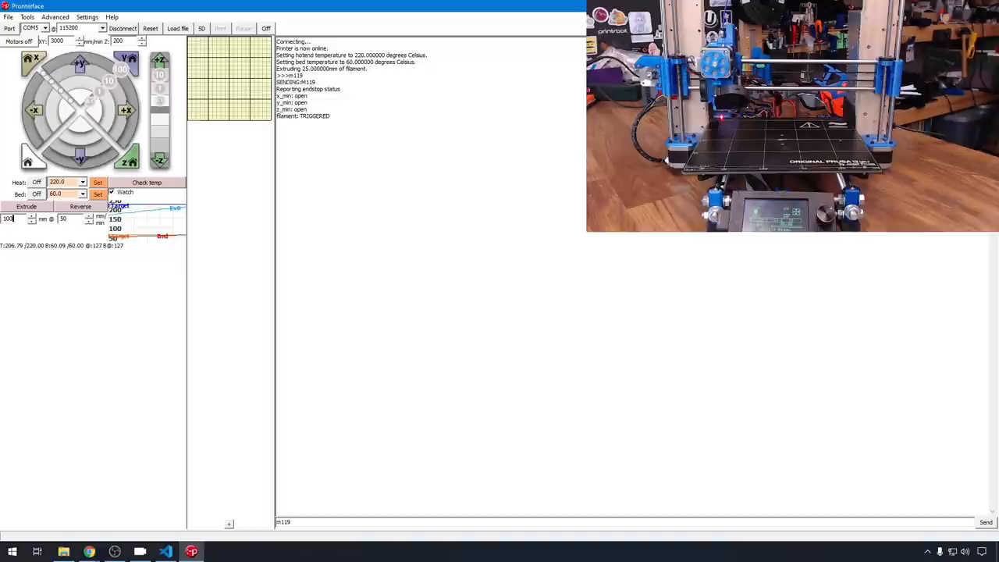
# Step: Send M119 to report endstop states: X, Y, Z min open, filament sensor triggered
pyautogui.click(80, 206)
pyautogui.write('914')
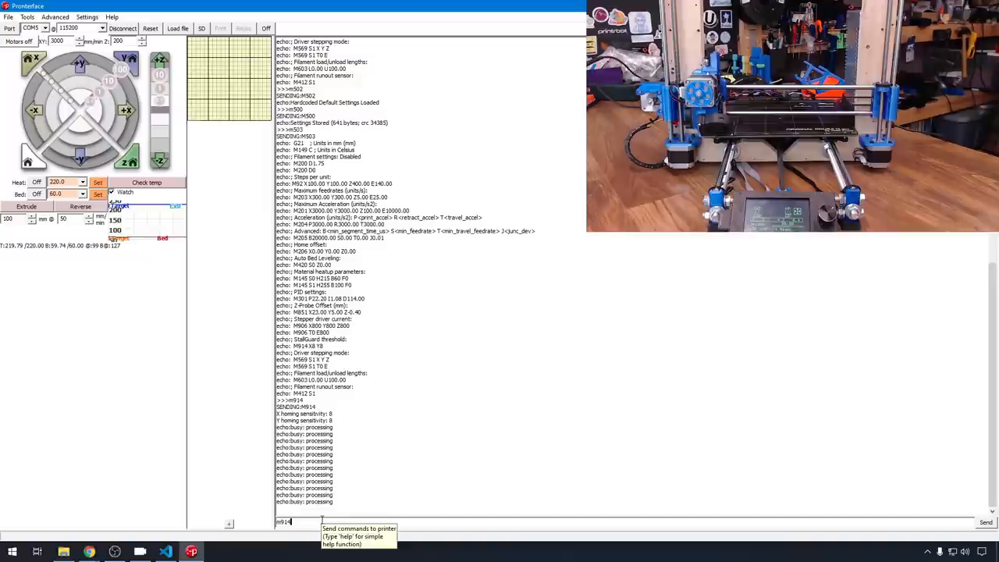
# Step: Enter the M914 X20 Y40 sensitivity command in the Pronterface console
pyautogui.write('X')
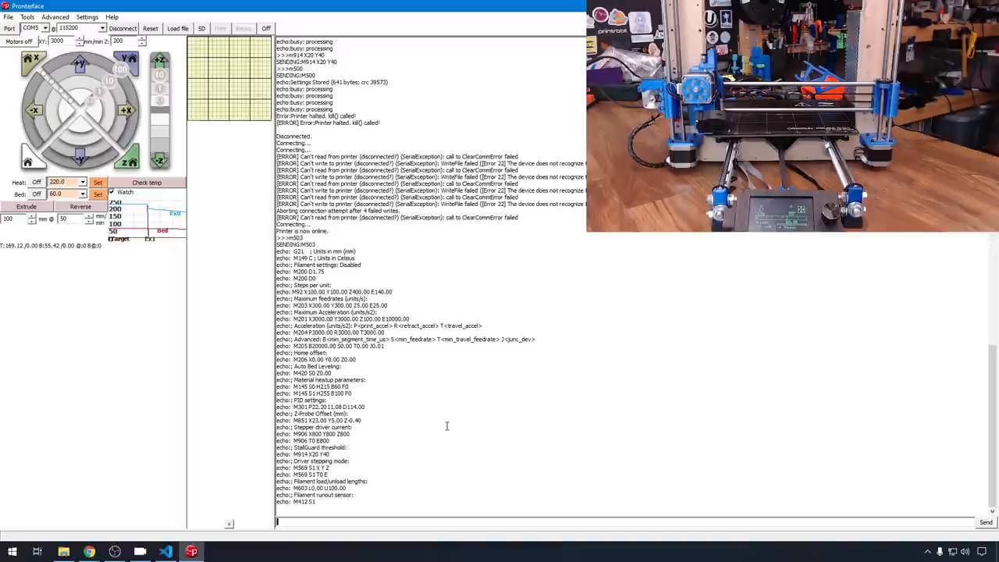
# Step: Send M914 with X80 Y60 and check the settings report for the new threshold
pyautogui.write('m914 x60')
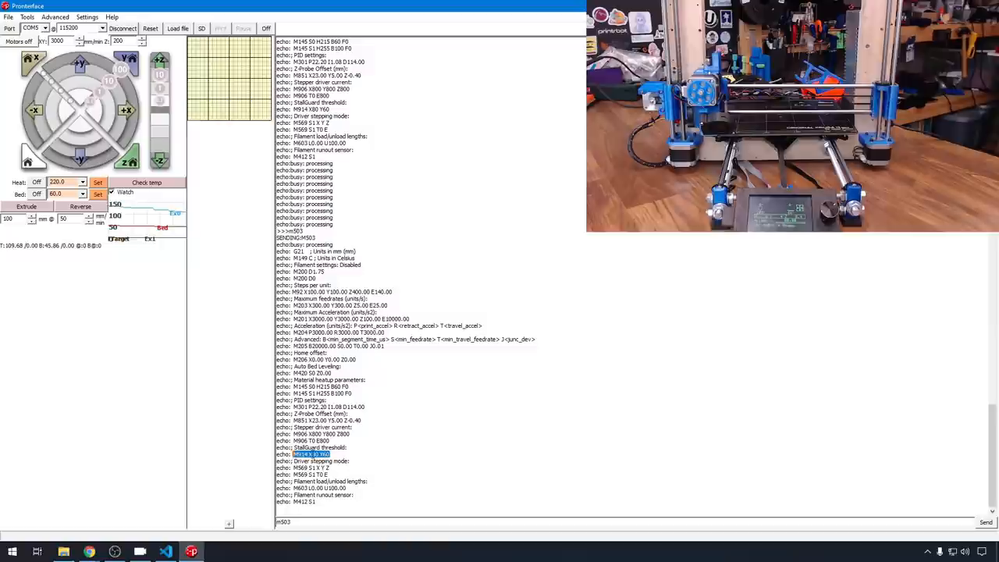
pyautogui.write('g2')
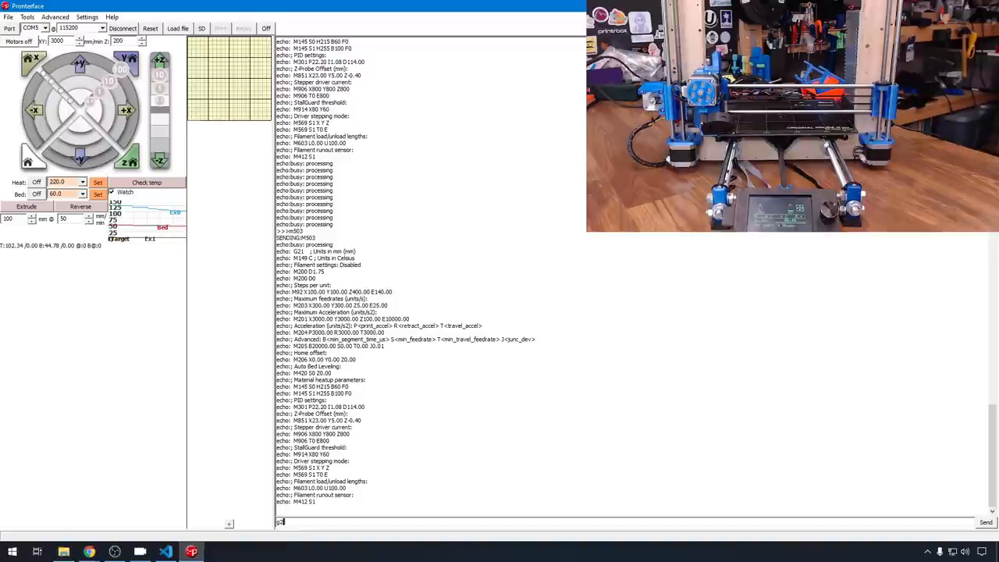